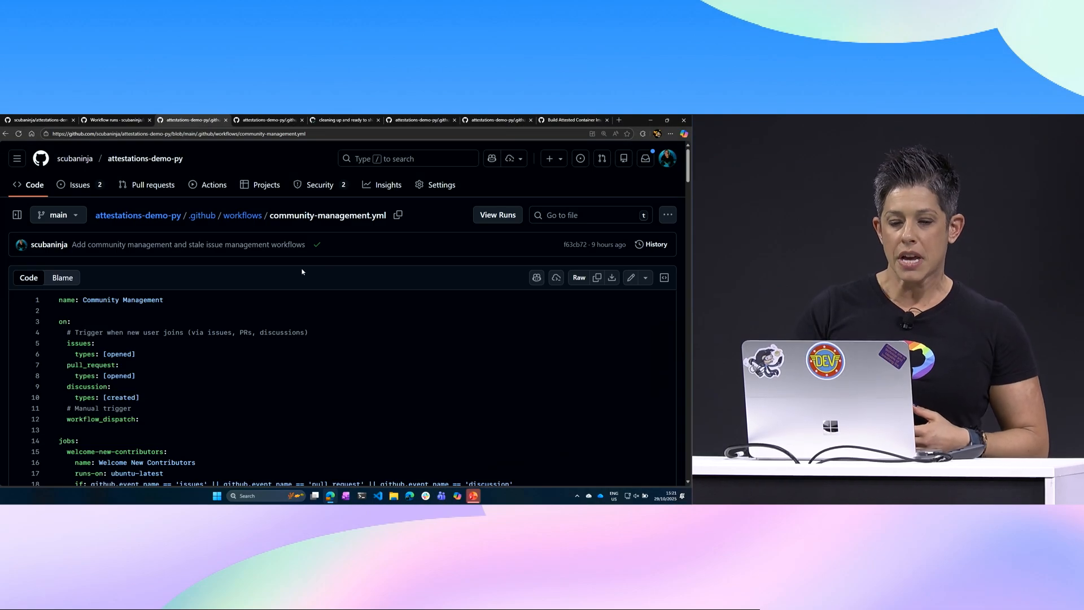
Step: Scroll down through the current repository page
{"action": "scroll", "scroll_direction": "down", "scroll_amount": 3}
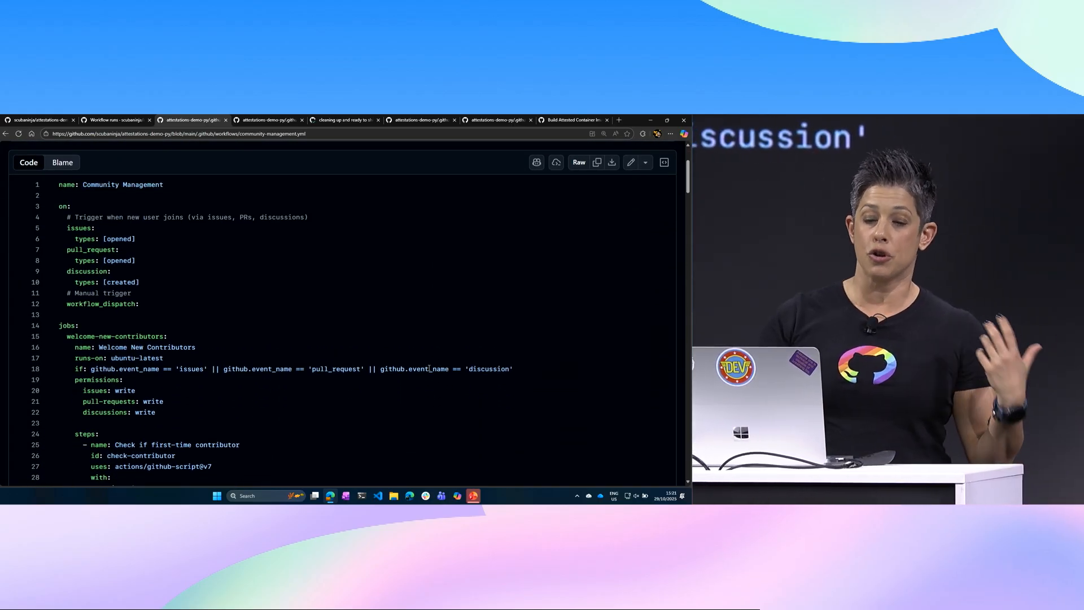
{"action": "scroll", "scroll_direction": "down", "scroll_amount": 3}
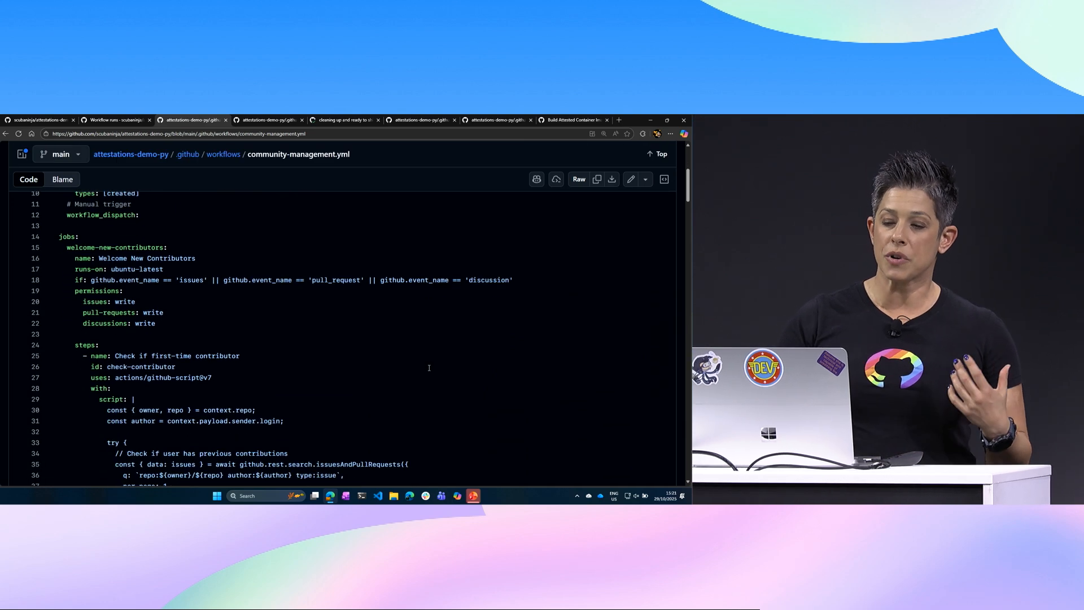
{"action": "scroll", "scroll_direction": "down", "scroll_amount": 3}
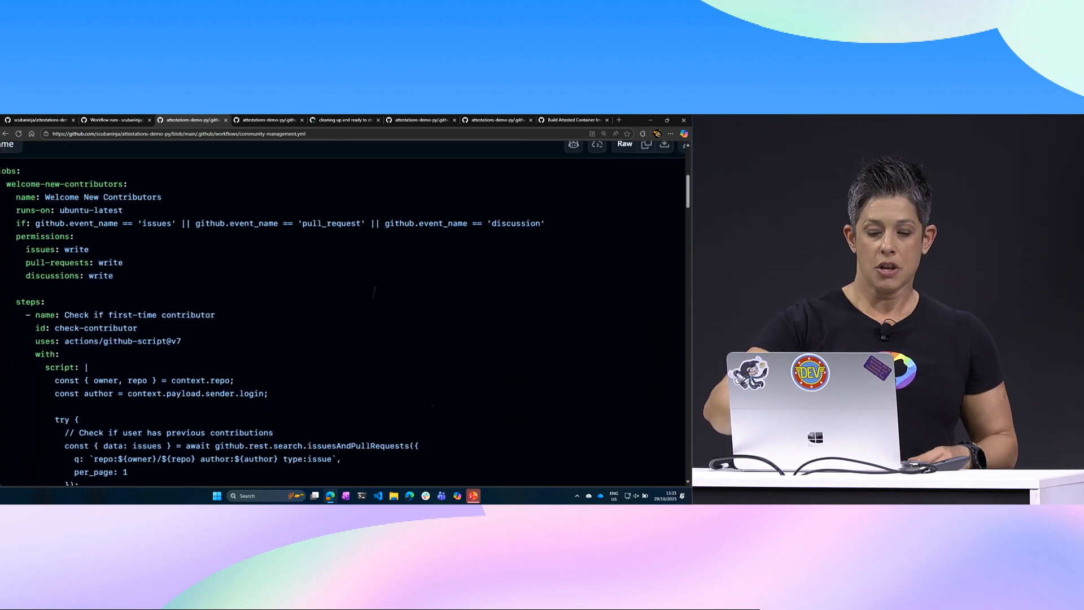
{"action": "left_click", "coordinate": [667, 120]}
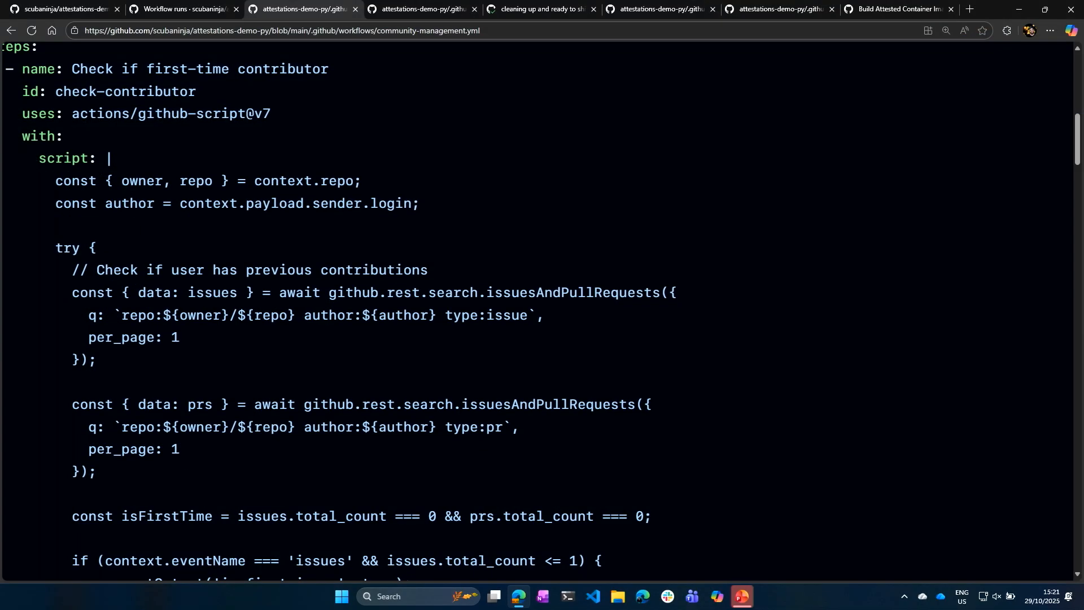
{"action": "scroll", "scroll_direction": "down", "scroll_amount": 3}
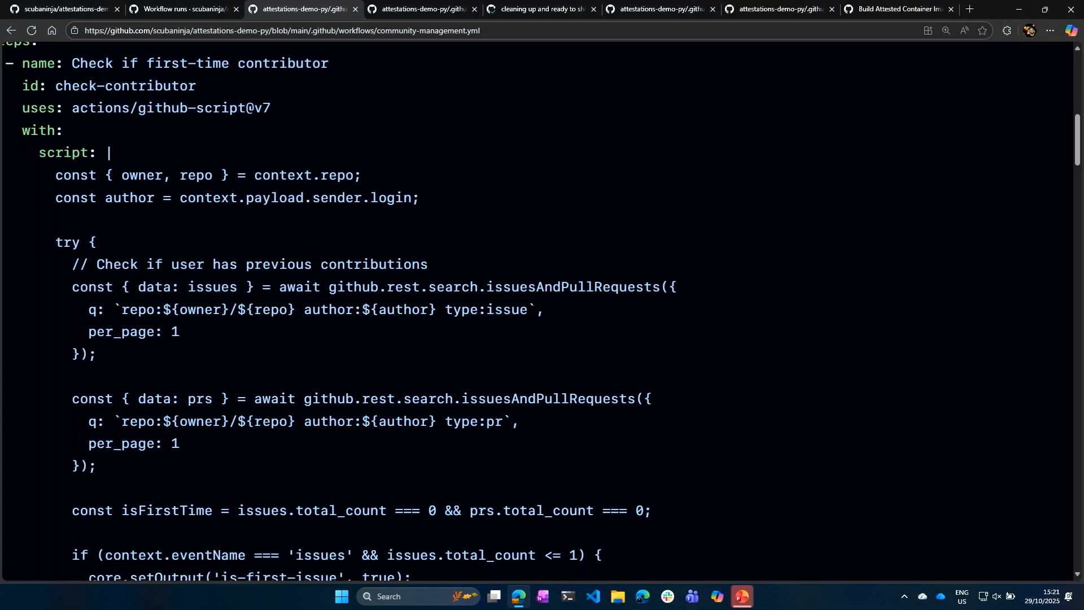
{"action": "scroll", "scroll_direction": "down", "scroll_amount": 3}
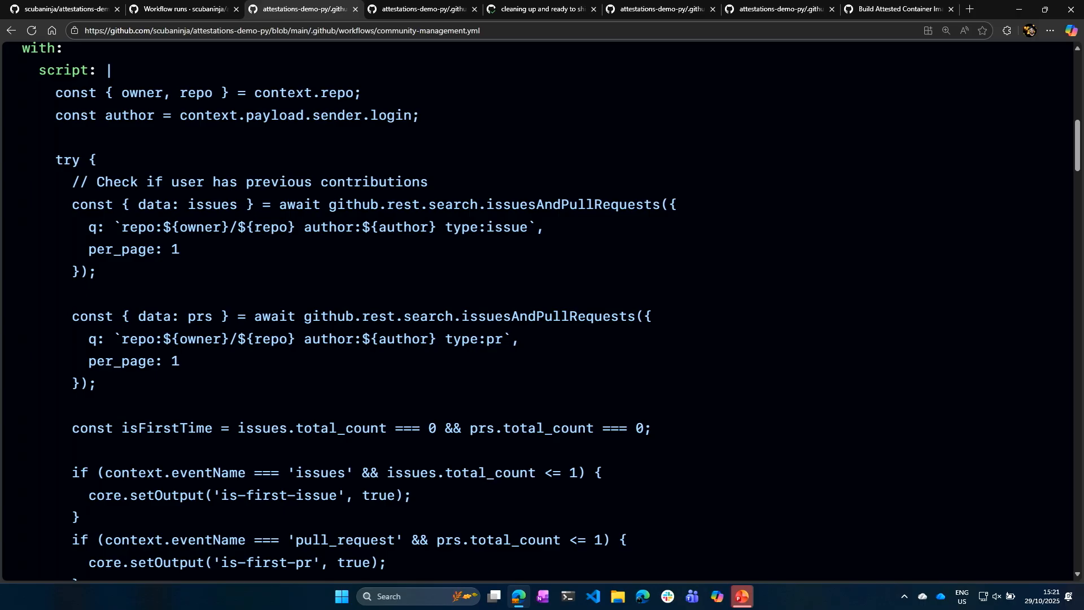
{"action": "scroll", "scroll_direction": "down", "scroll_amount": 3}
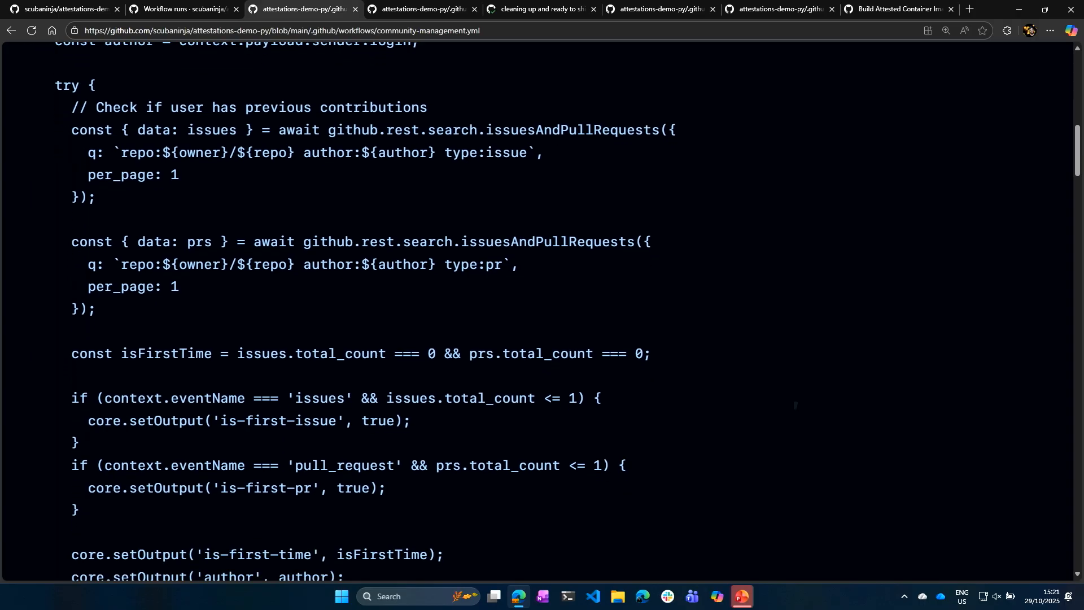
{"action": "scroll", "scroll_direction": "down", "scroll_amount": 3}
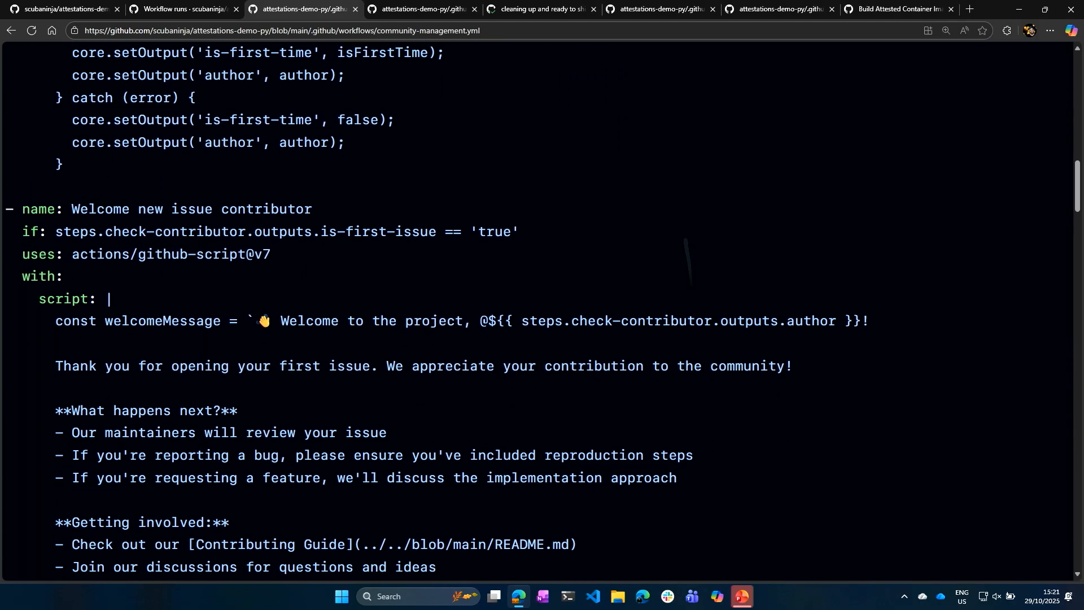
{"action": "scroll", "scroll_direction": "down", "scroll_amount": 3}
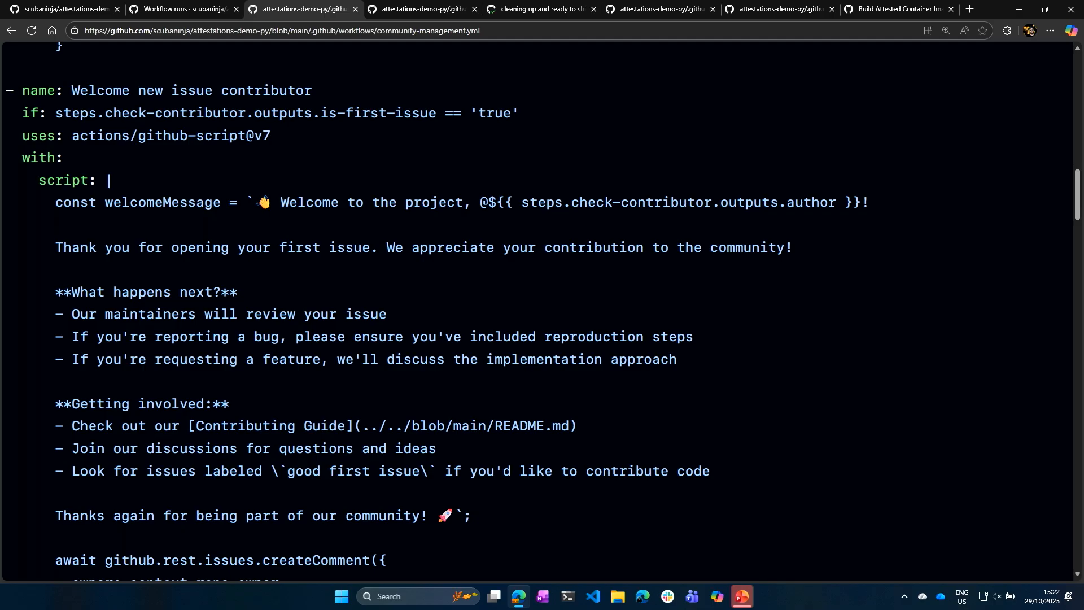
{"action": "scroll", "scroll_direction": "down", "scroll_amount": 3}
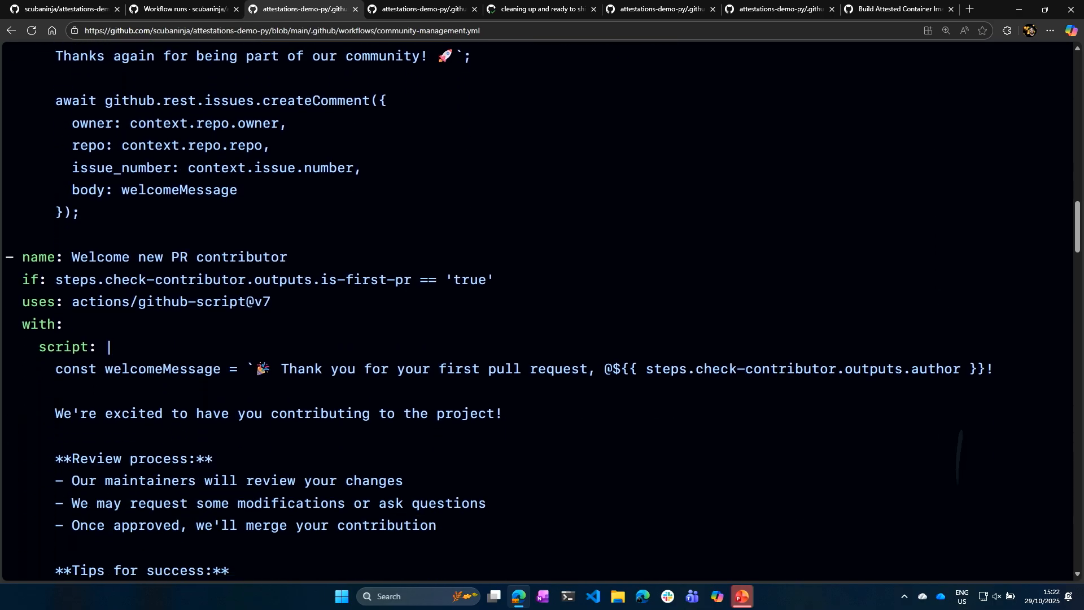
{"action": "scroll", "scroll_direction": "down", "scroll_amount": 3}
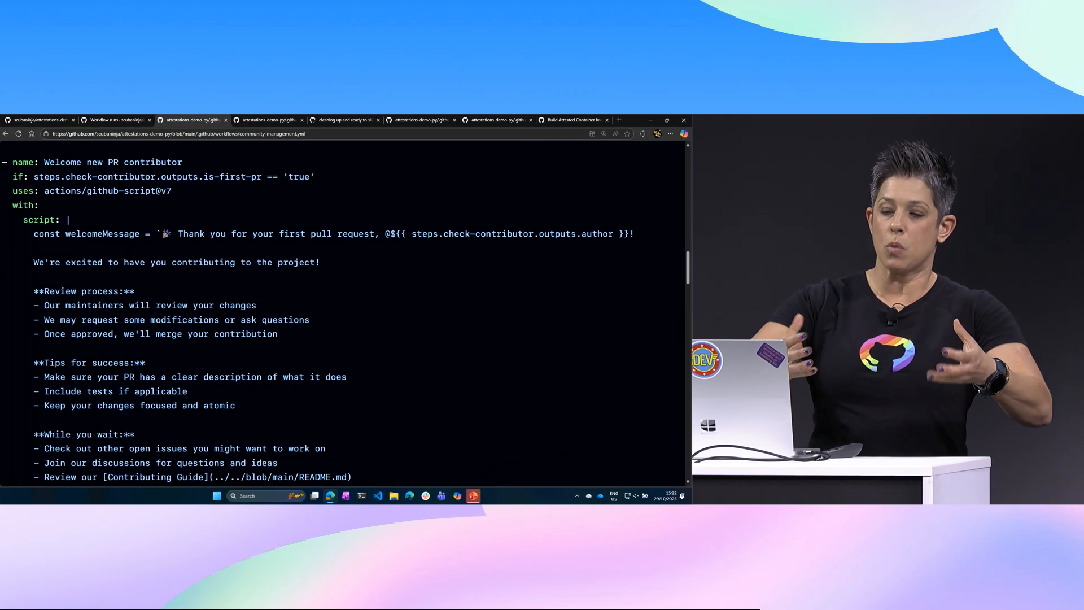
{"action": "scroll", "scroll_direction": "down", "scroll_amount": 3}
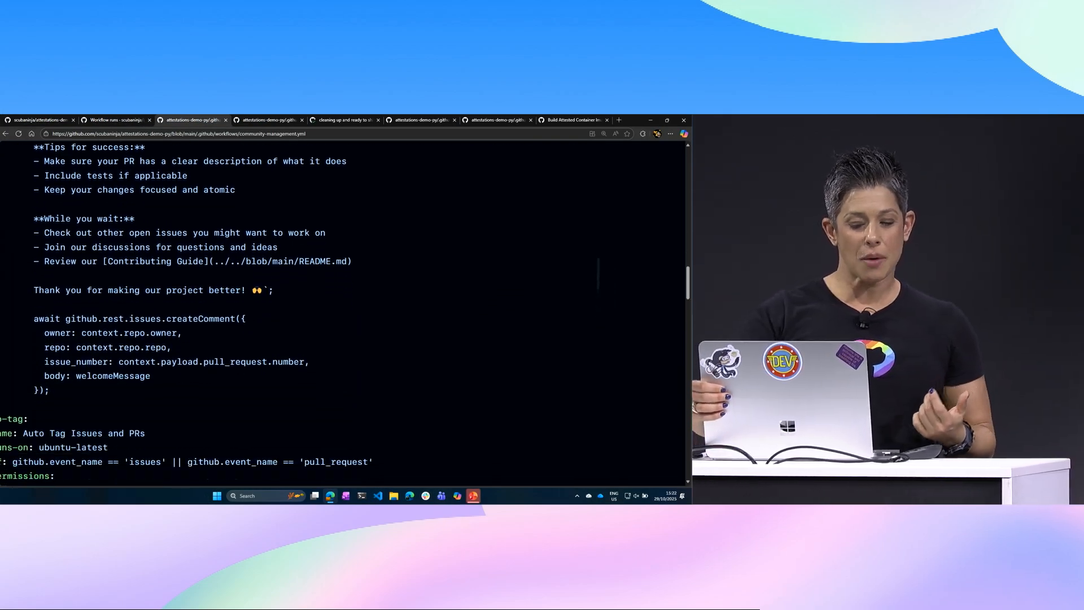
{"action": "scroll", "scroll_direction": "down", "scroll_amount": 3}
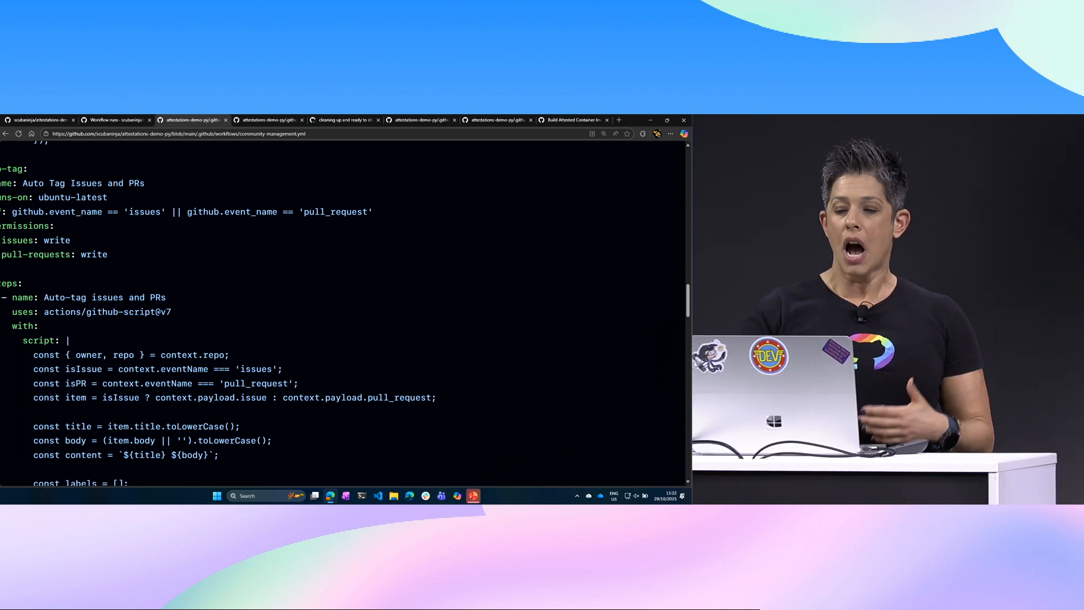
{"action": "scroll", "scroll_direction": "down", "scroll_amount": 3}
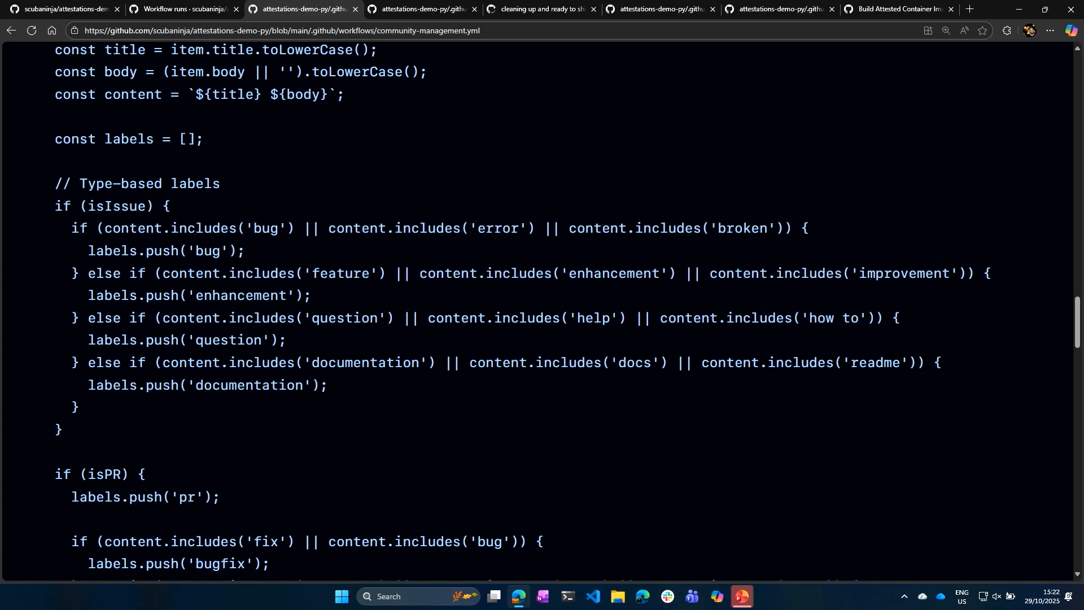
{"action": "scroll", "scroll_direction": "down", "scroll_amount": 3}
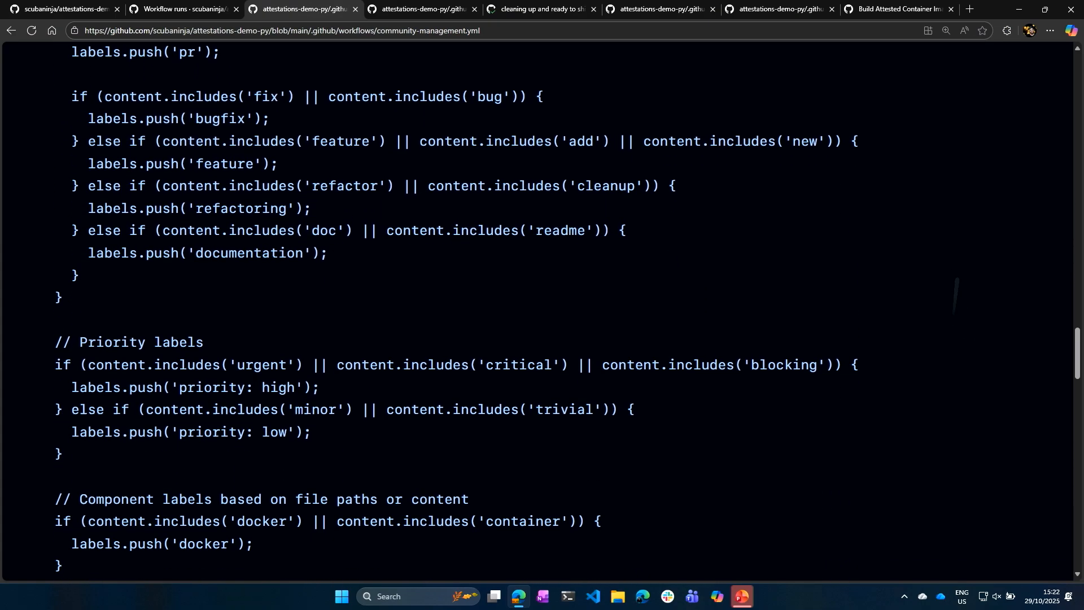
{"action": "scroll", "scroll_direction": "down", "scroll_amount": 3}
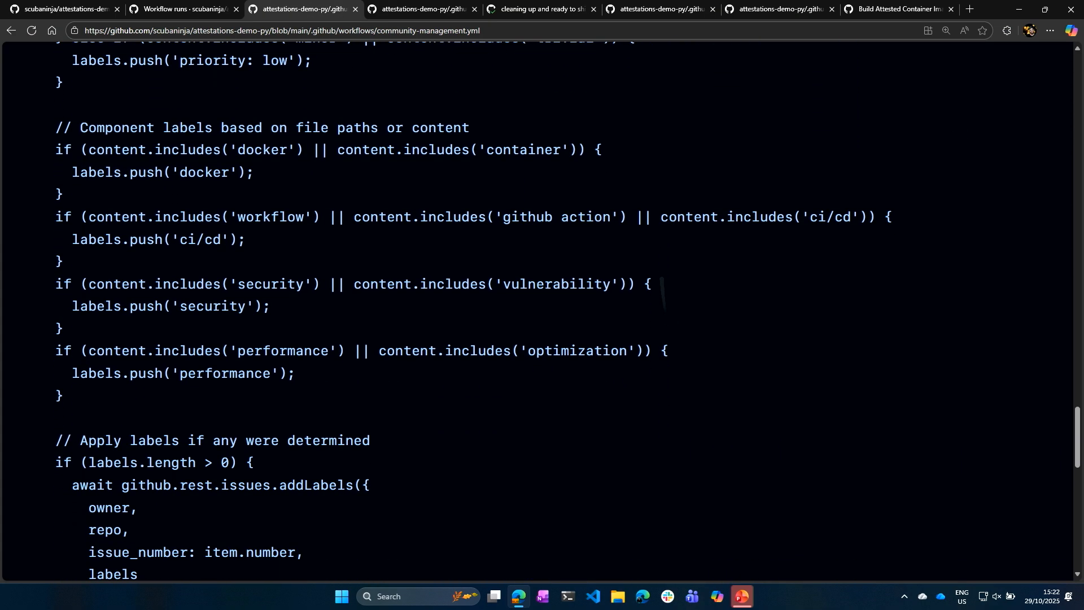
{"action": "scroll", "scroll_direction": "down", "scroll_amount": 3}
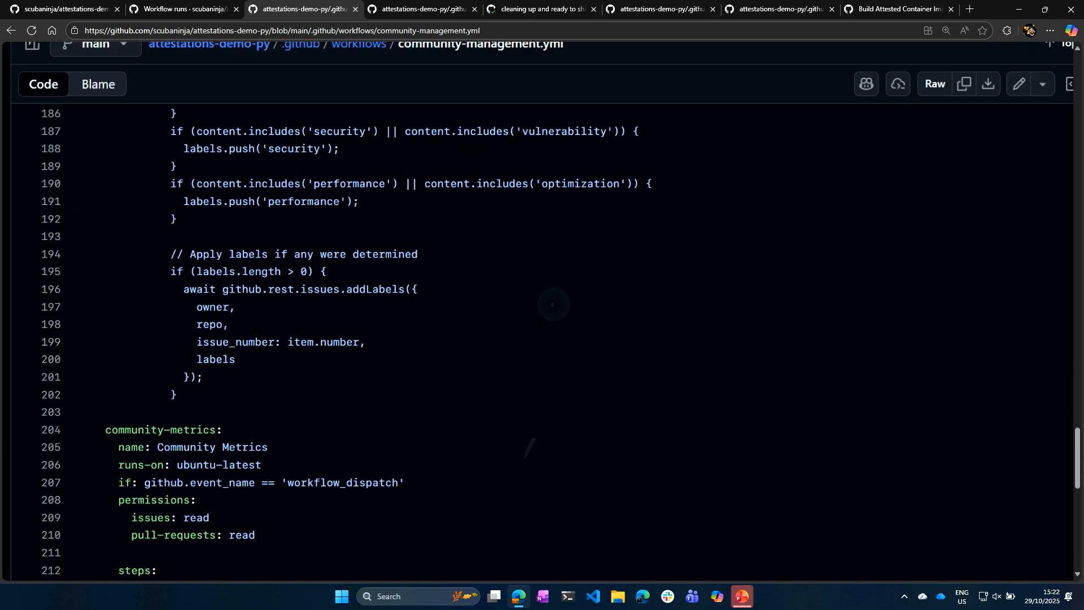
{"action": "scroll", "scroll_direction": "down", "scroll_amount": 3}
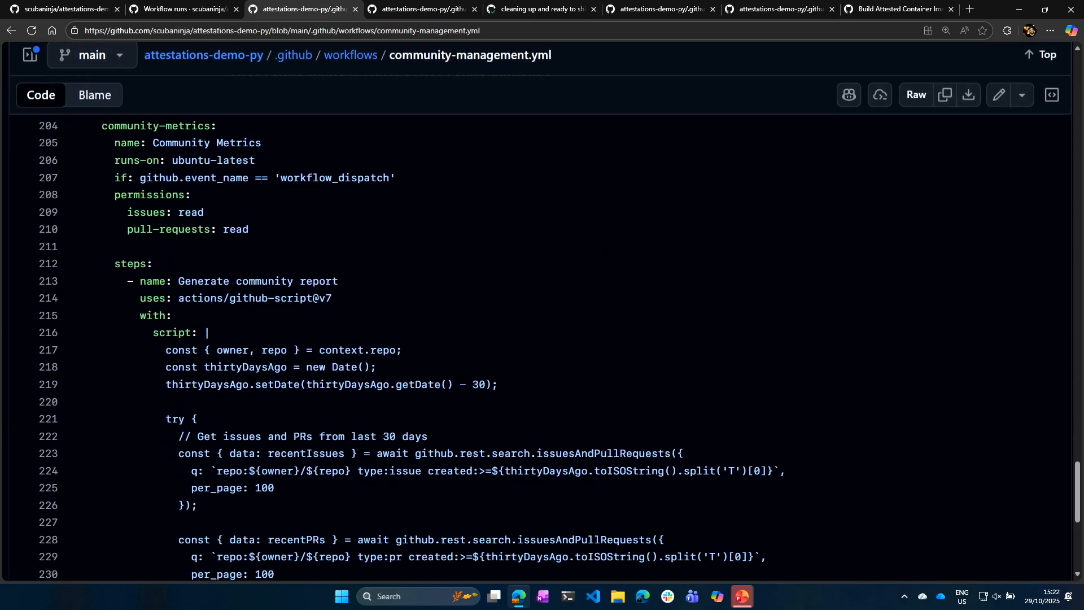
{"action": "scroll", "scroll_direction": "down", "scroll_amount": 3}
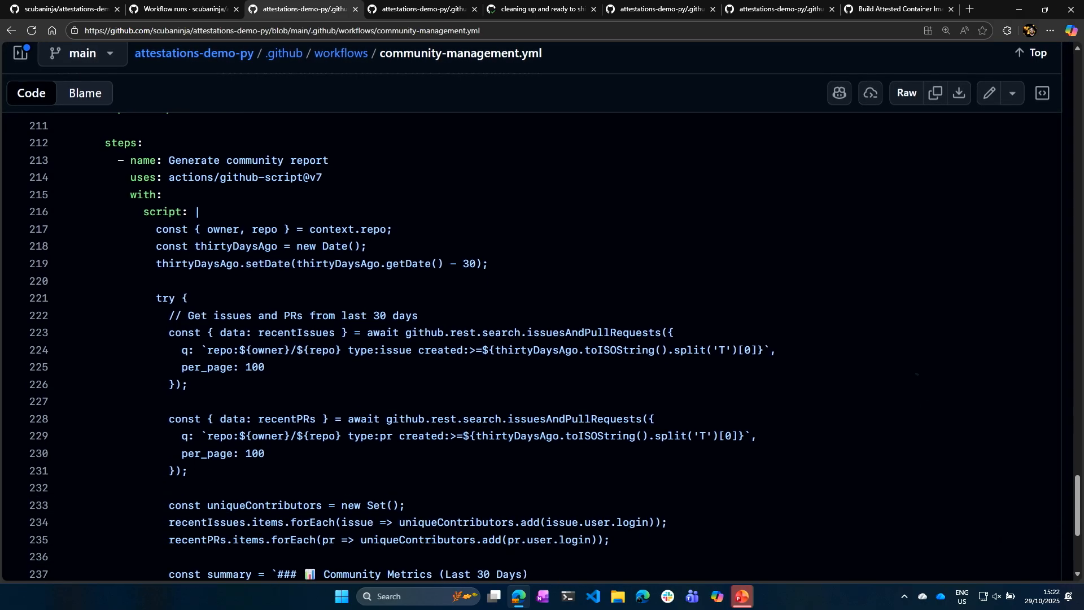
{"action": "scroll", "scroll_direction": "down", "scroll_amount": 3}
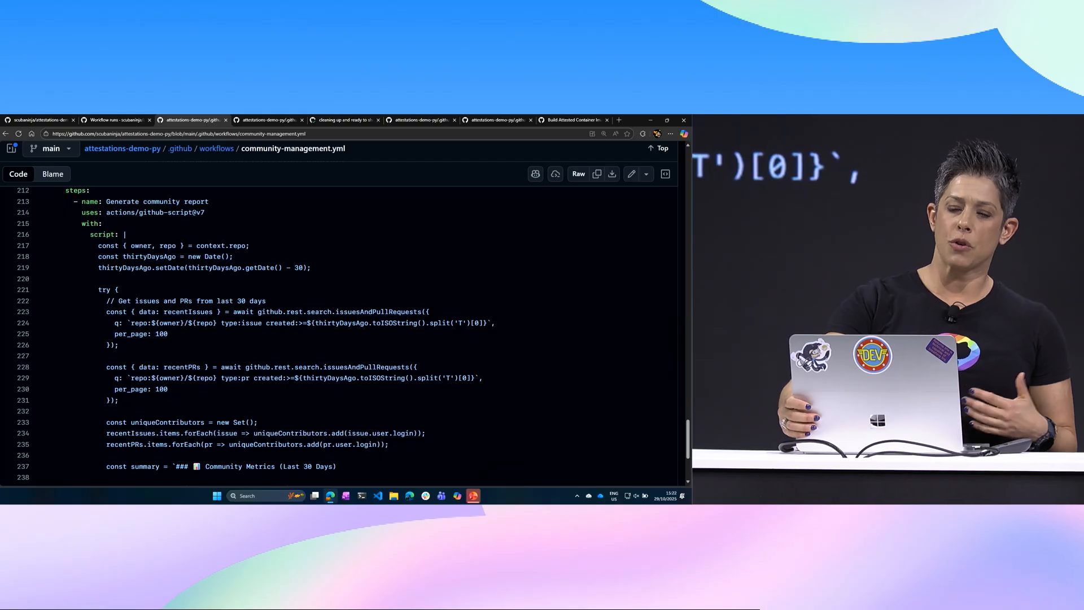
{"action": "scroll", "scroll_direction": "down", "scroll_amount": 3}
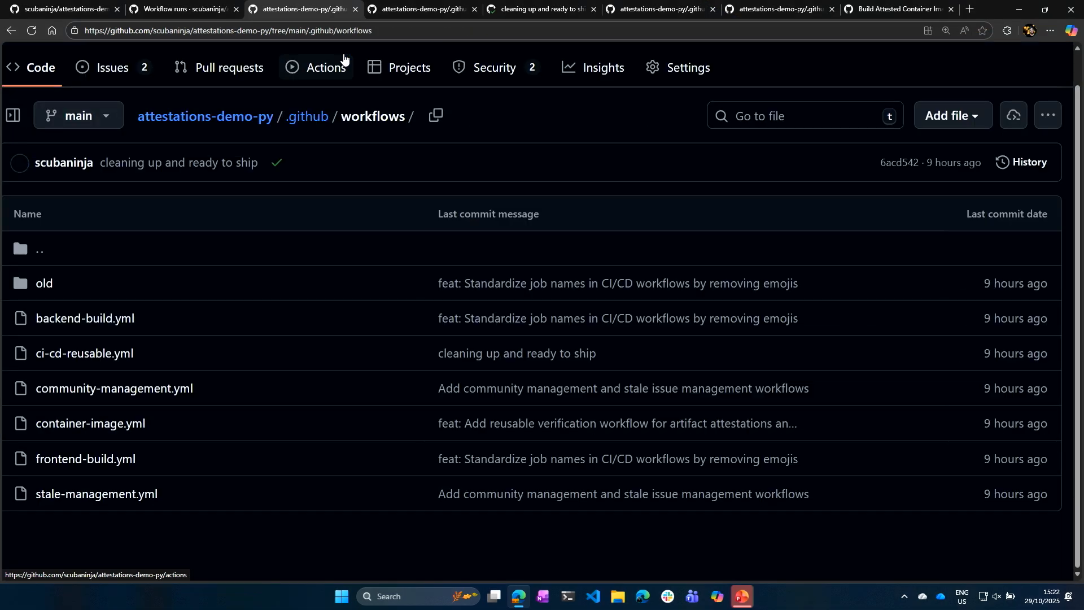
{"action": "mouse_move", "coordinate": [353, 110]}
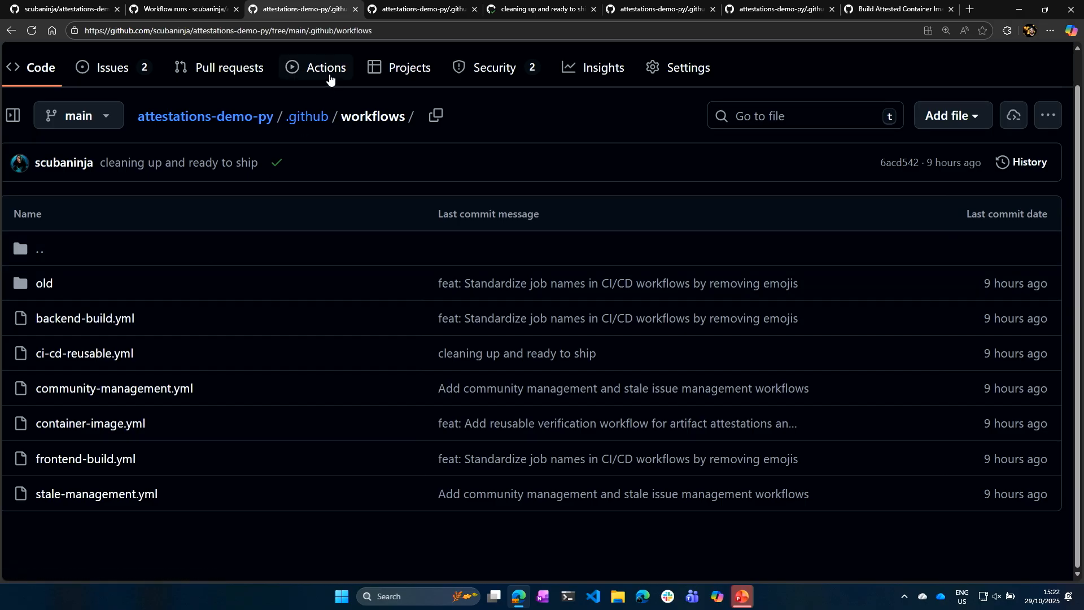
Step: Filter Actions to the Community Management workflow's 34 successful runs
{"action": "left_click", "coordinate": [325, 67]}
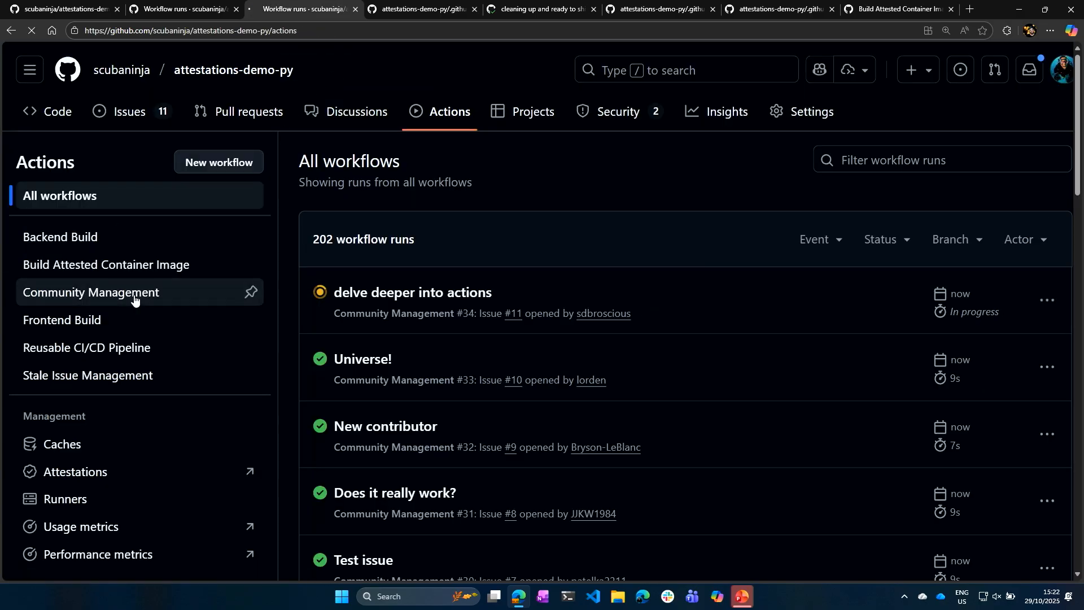
{"action": "left_click", "coordinate": [102, 292]}
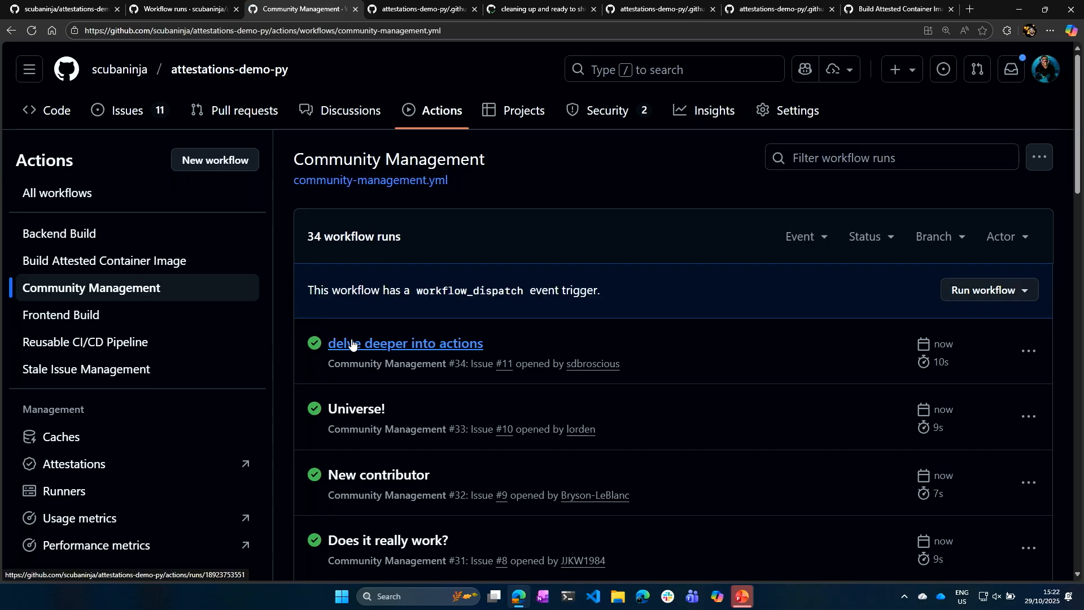
{"action": "mouse_move", "coordinate": [368, 354]}
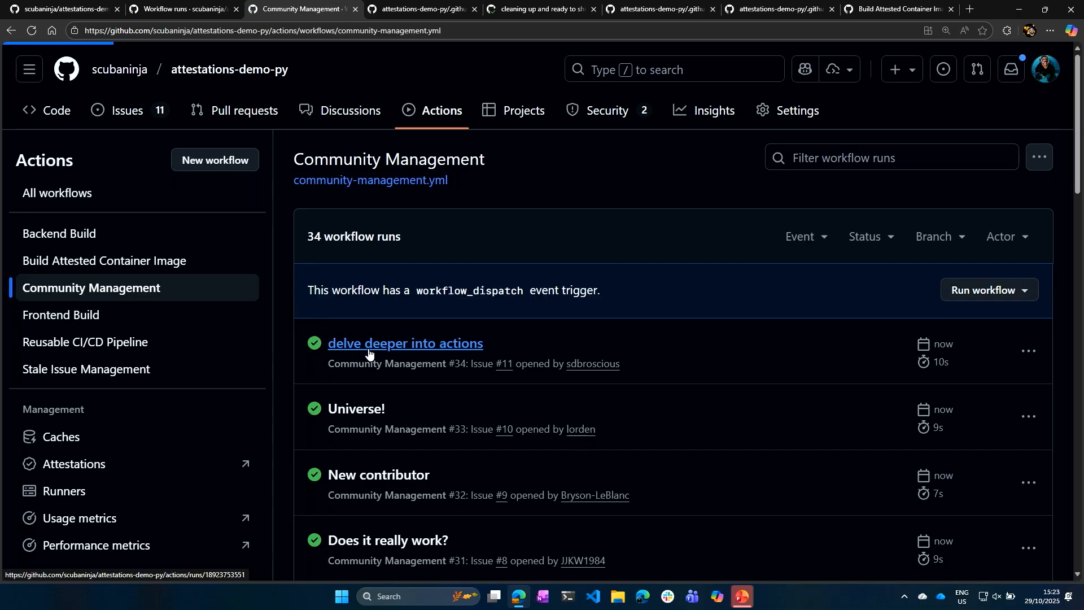
{"action": "left_click", "coordinate": [405, 342]}
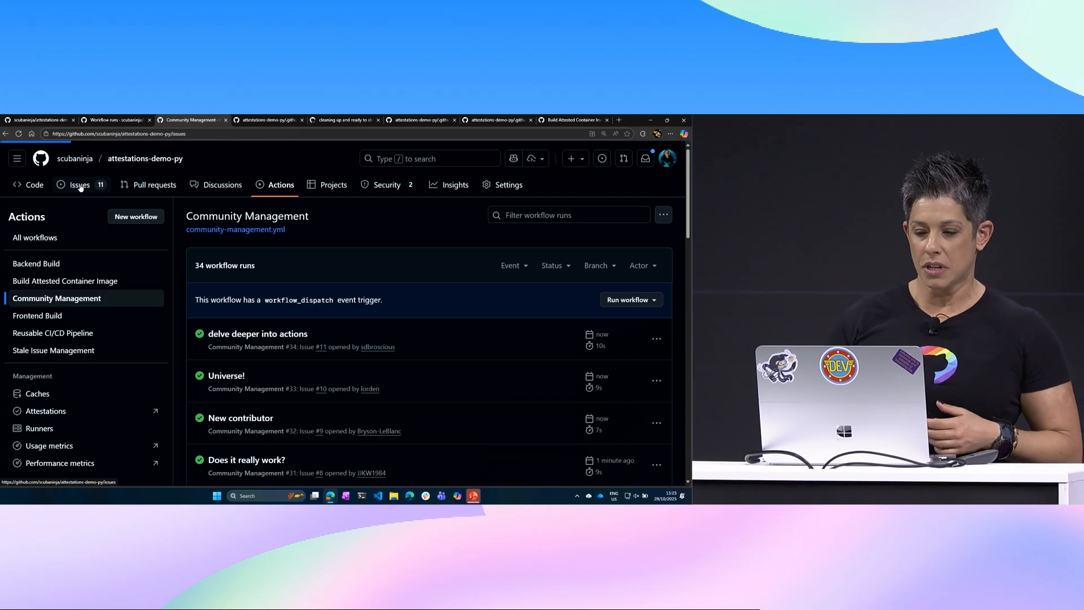
Step: View empty issue 'Universe!' #12, then open the stale-issue-management workflow file
{"action": "left_click", "coordinate": [79, 185]}
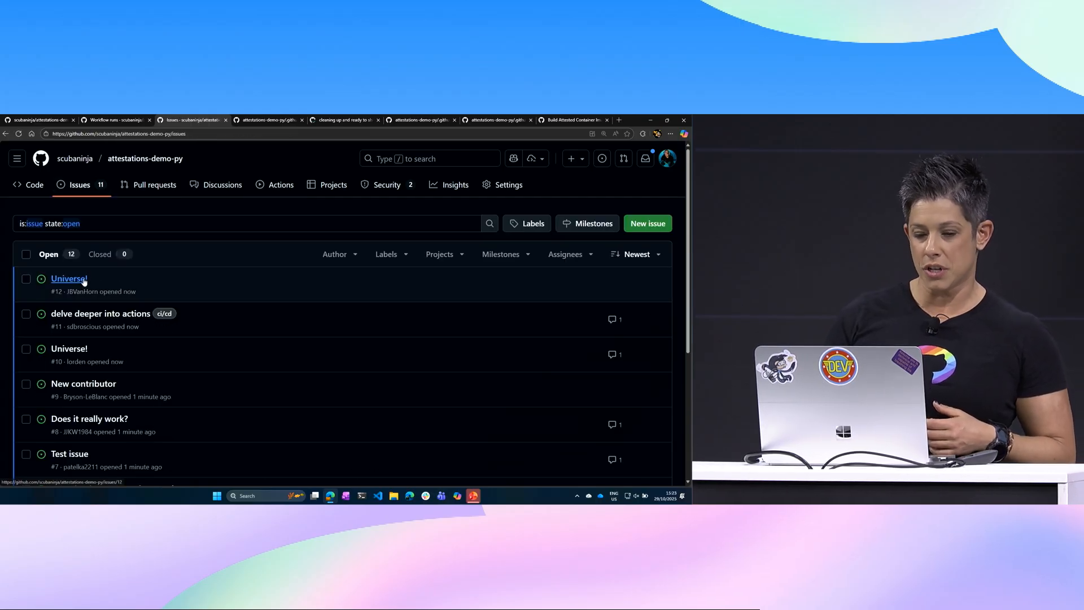
{"action": "left_click", "coordinate": [68, 278]}
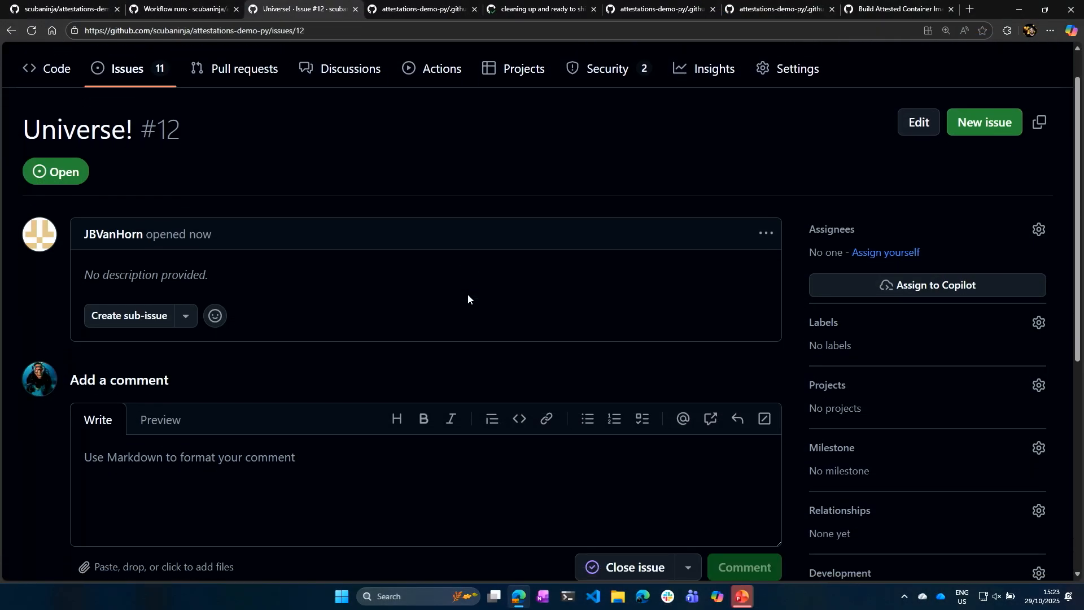
{"action": "scroll", "scroll_direction": "down", "scroll_amount": 3}
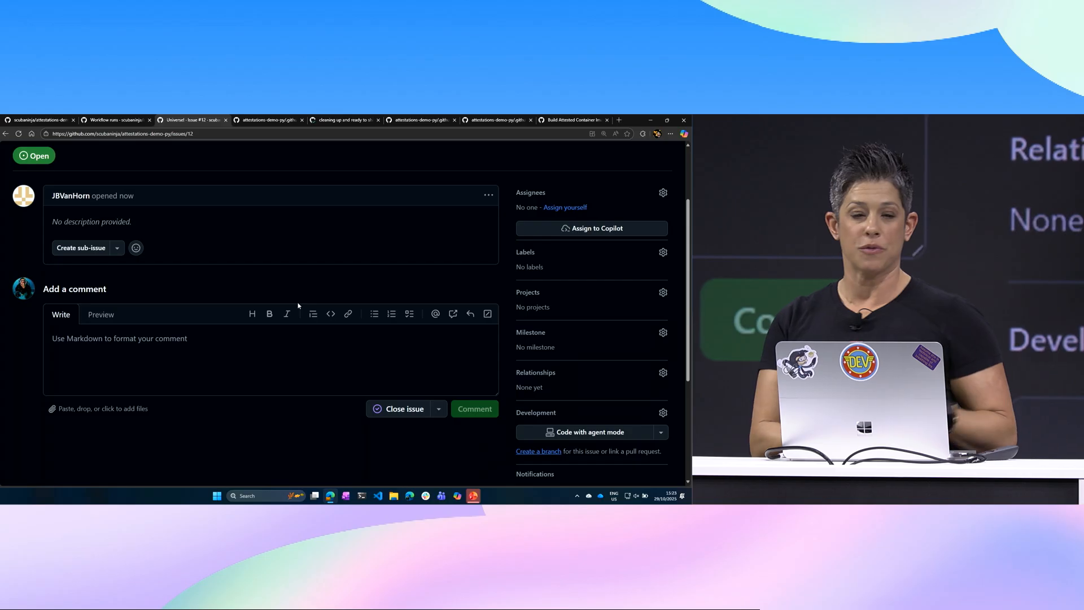
{"action": "left_click", "coordinate": [268, 120]}
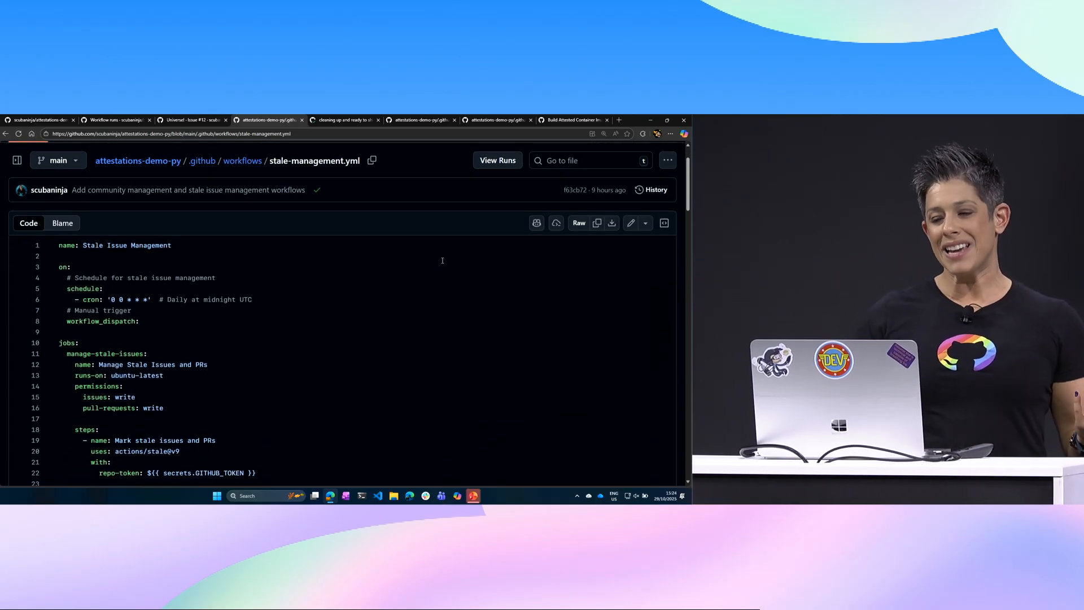
{"action": "scroll", "scroll_direction": "down", "scroll_amount": 3}
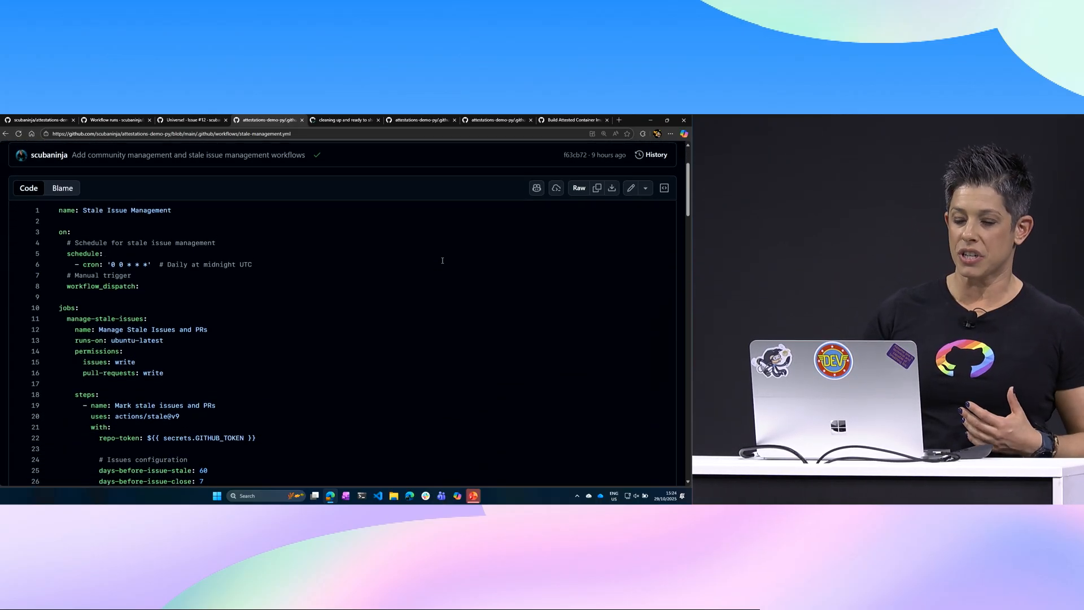
{"action": "scroll", "scroll_direction": "down", "scroll_amount": 3}
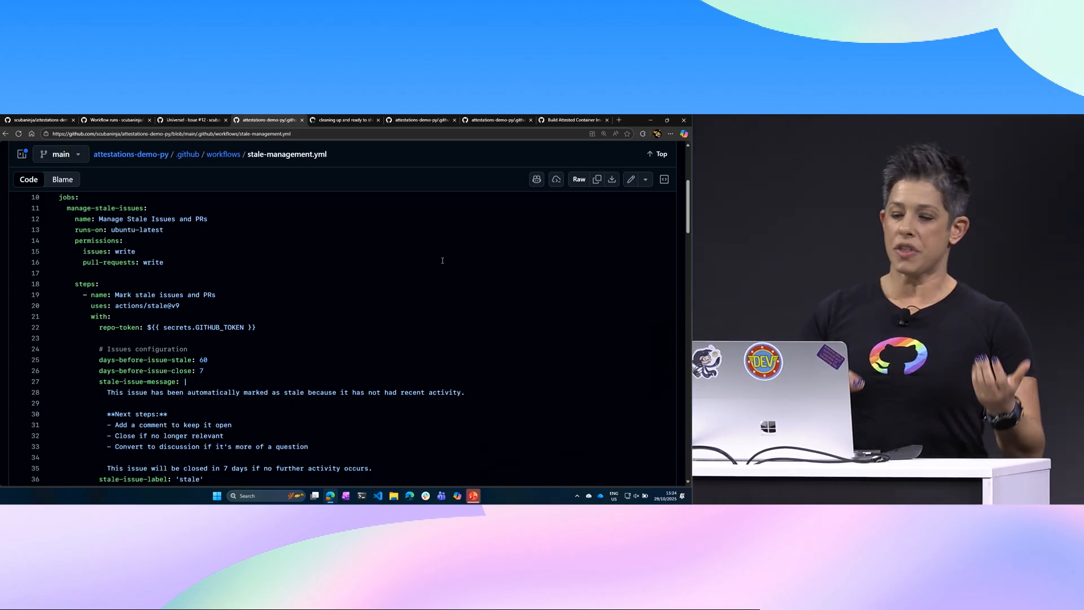
{"action": "scroll", "scroll_direction": "down", "scroll_amount": 3}
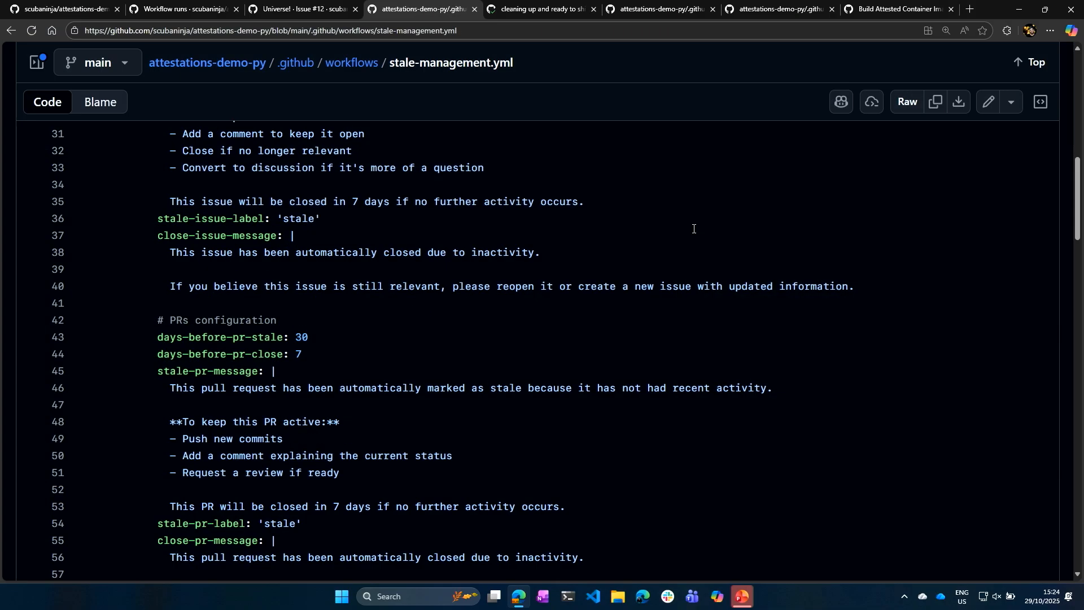
{"action": "scroll", "scroll_direction": "down", "scroll_amount": 3}
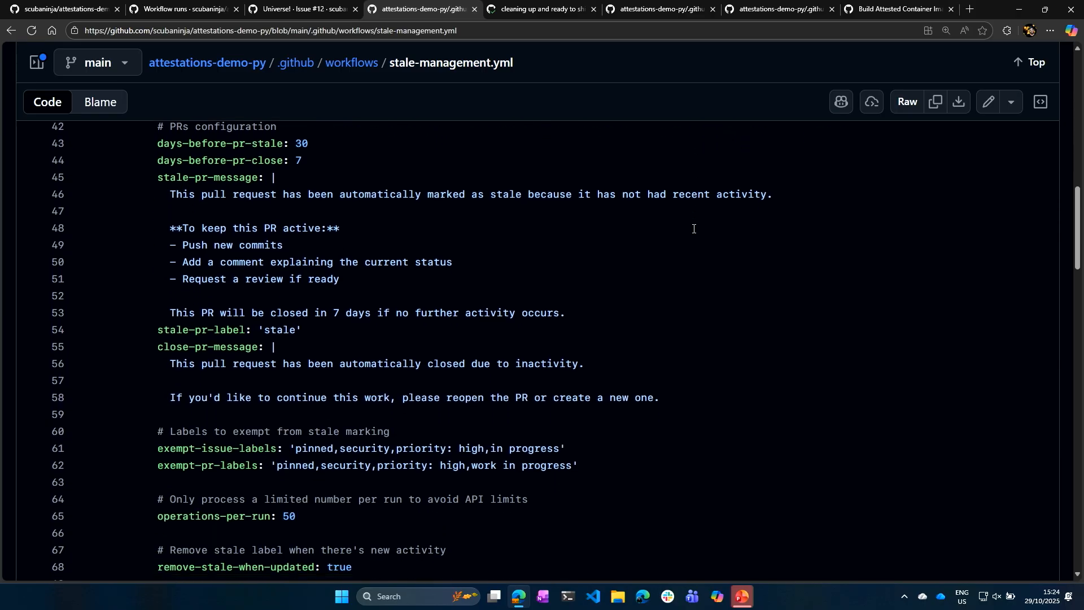
{"action": "scroll", "scroll_direction": "down", "scroll_amount": 3}
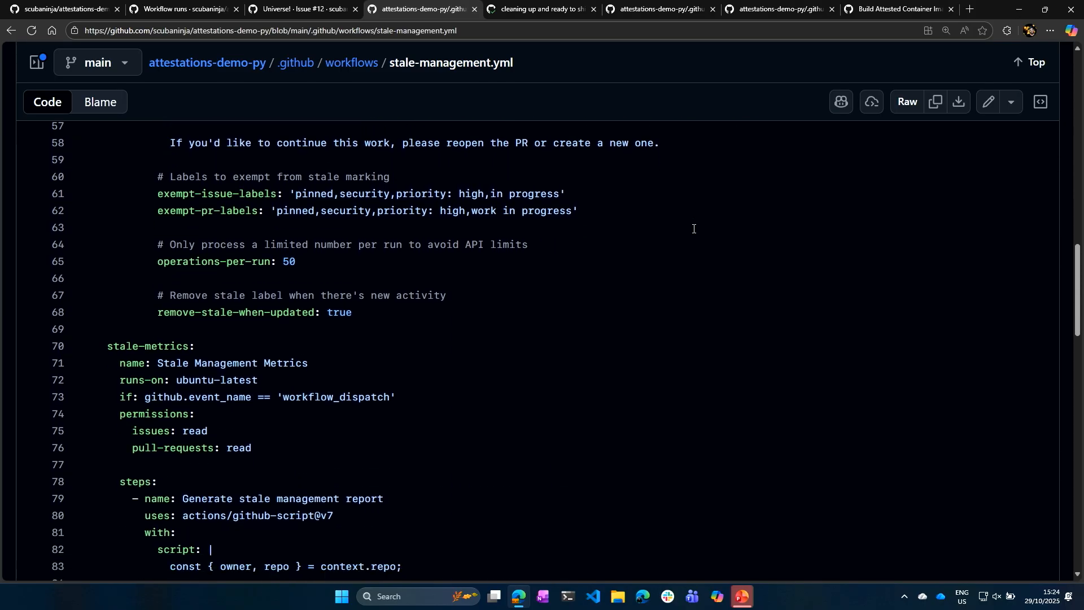
{"action": "scroll", "scroll_direction": "down", "scroll_amount": 3}
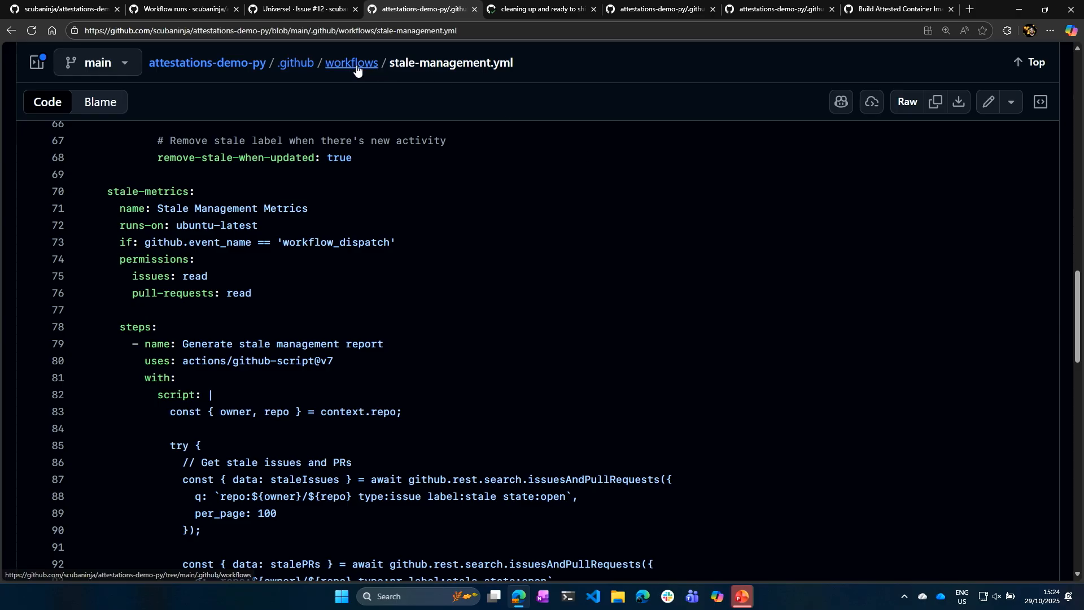
Step: Open run #2 of Stale Issue Management, with both jobs passing in 12 seconds
{"action": "left_click", "coordinate": [352, 62]}
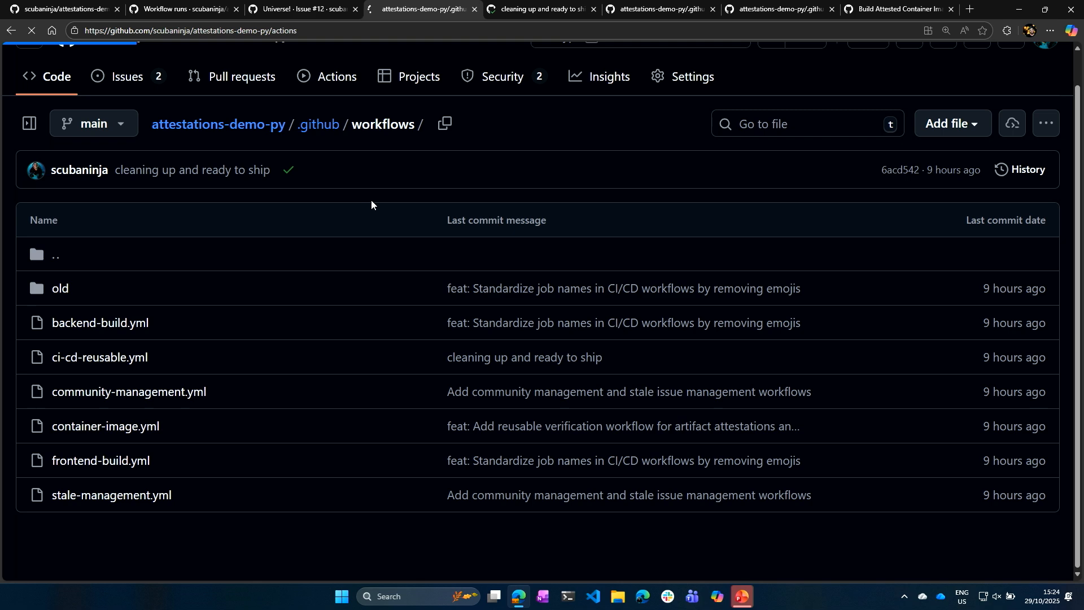
{"action": "left_click", "coordinate": [334, 76]}
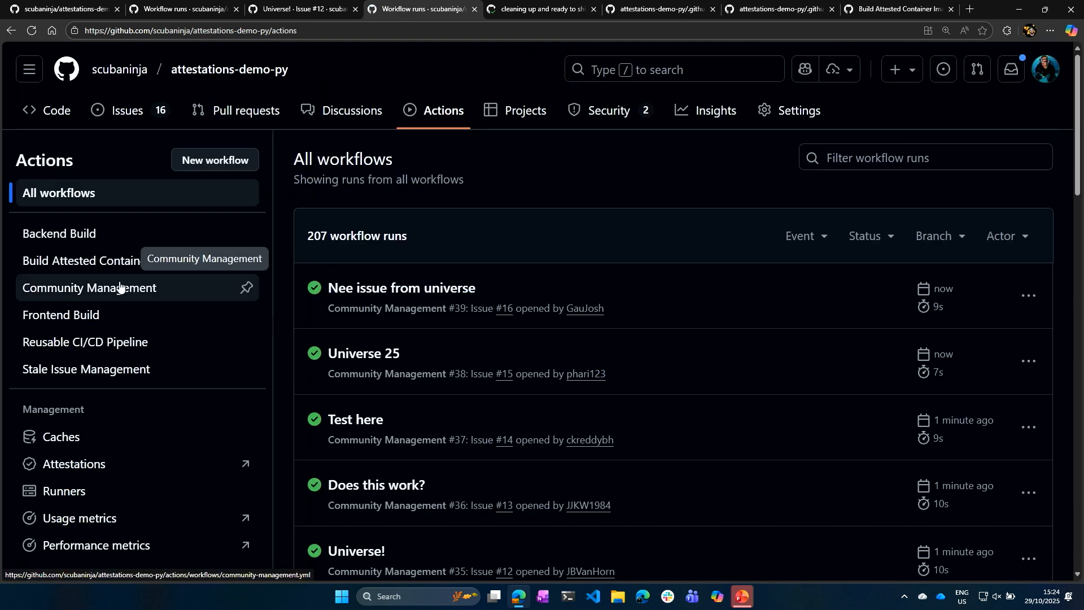
{"action": "left_click", "coordinate": [85, 368]}
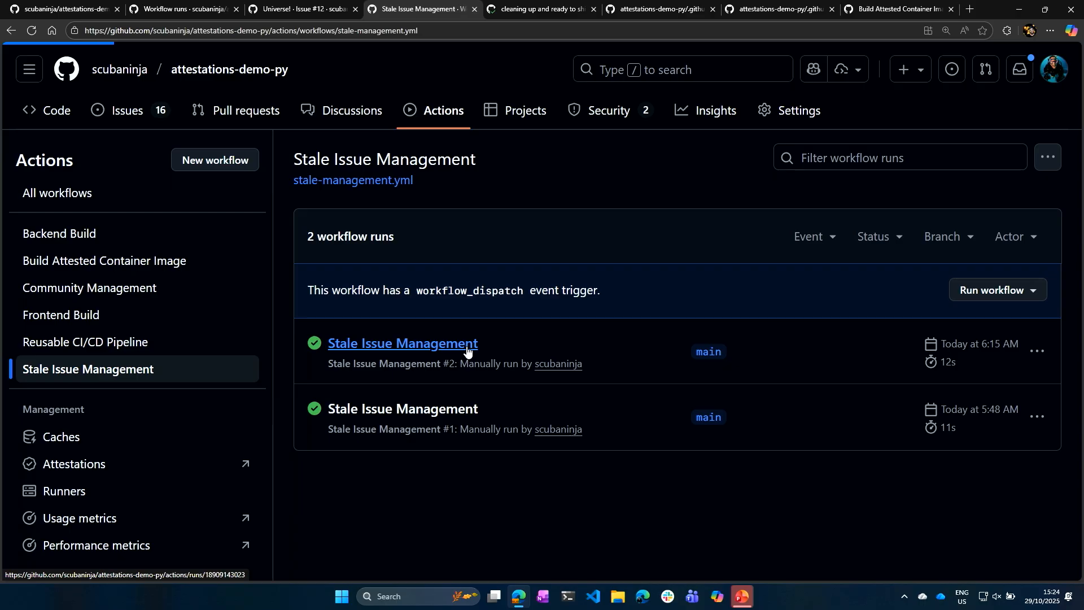
{"action": "left_click", "coordinate": [402, 342]}
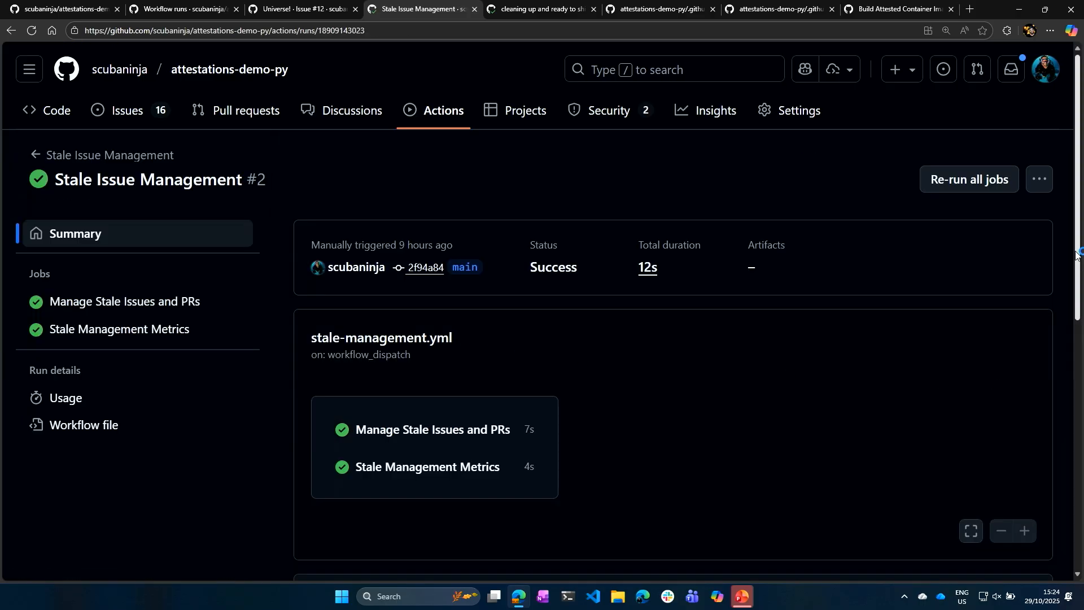
Step: Scroll run #2's summary to the report: 2 stale issues, 0 stale pull requests
{"action": "scroll", "scroll_direction": "down", "scroll_amount": 3}
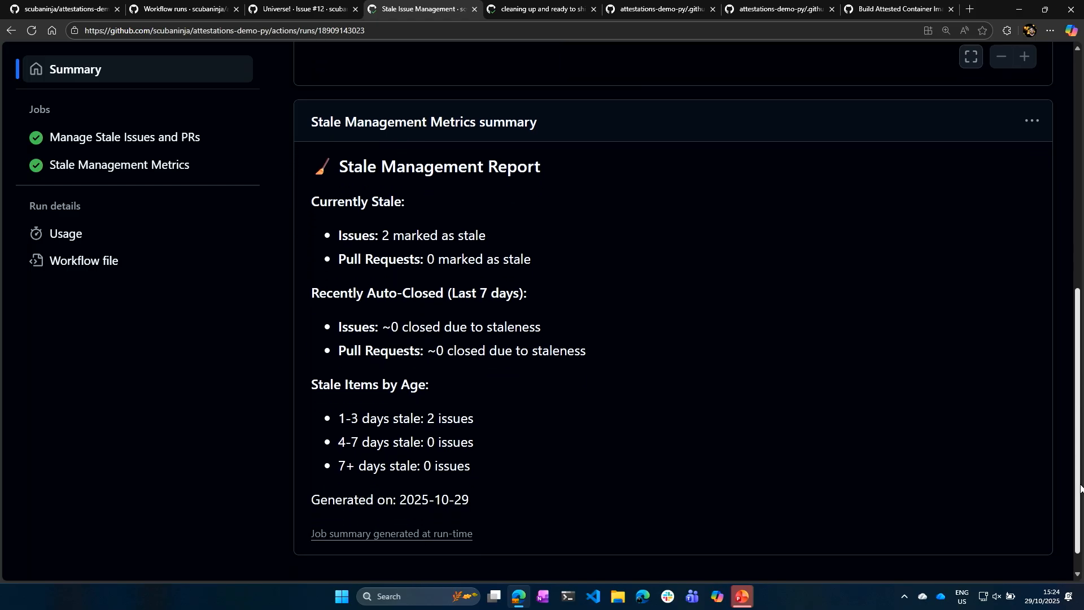
{"action": "scroll", "scroll_direction": "down", "scroll_amount": 3}
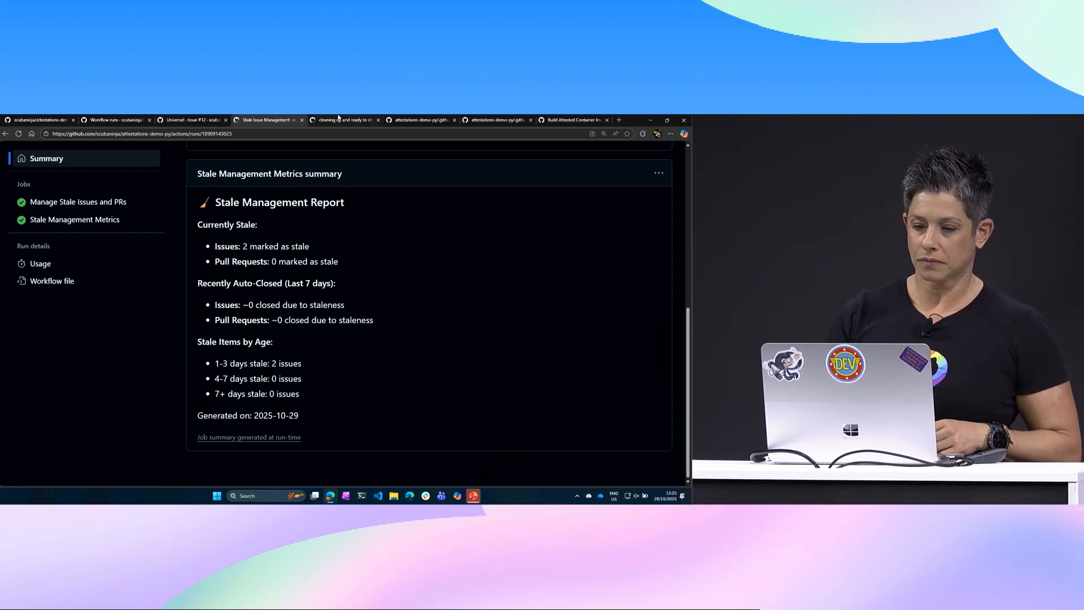
Step: Return to Reusable CI/CD Pipeline run #3 after glancing at the frontend-build tab
{"action": "left_click", "coordinate": [344, 119]}
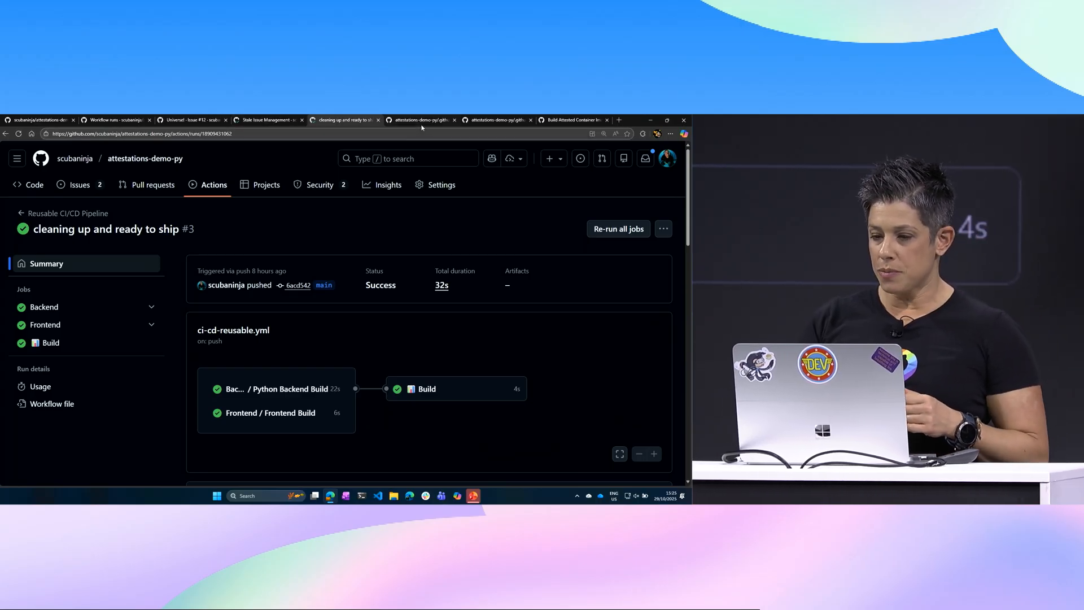
{"action": "left_click", "coordinate": [421, 120]}
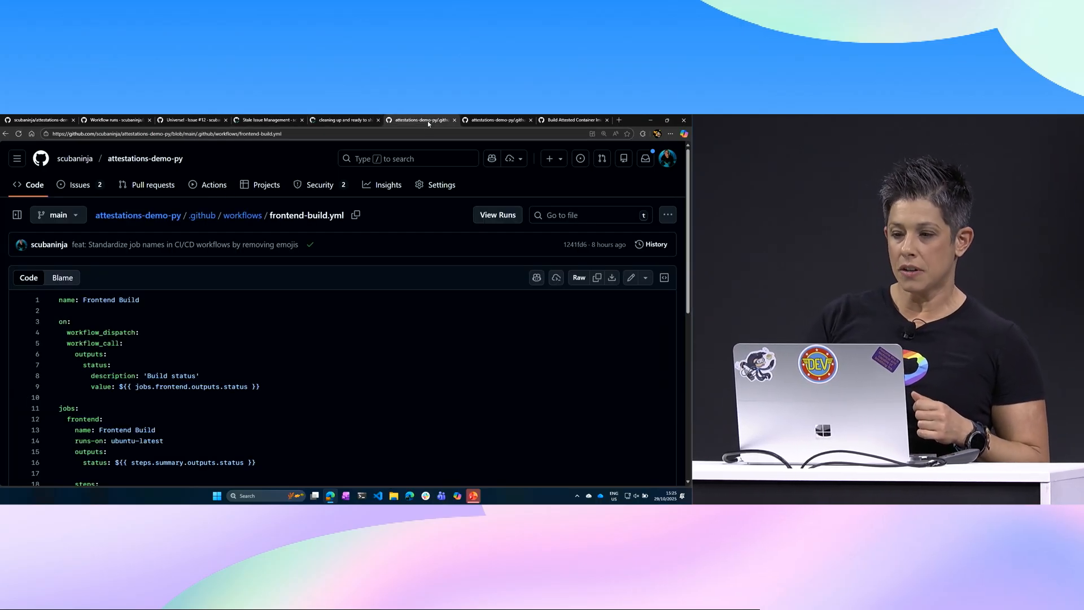
{"action": "left_click", "coordinate": [344, 120]}
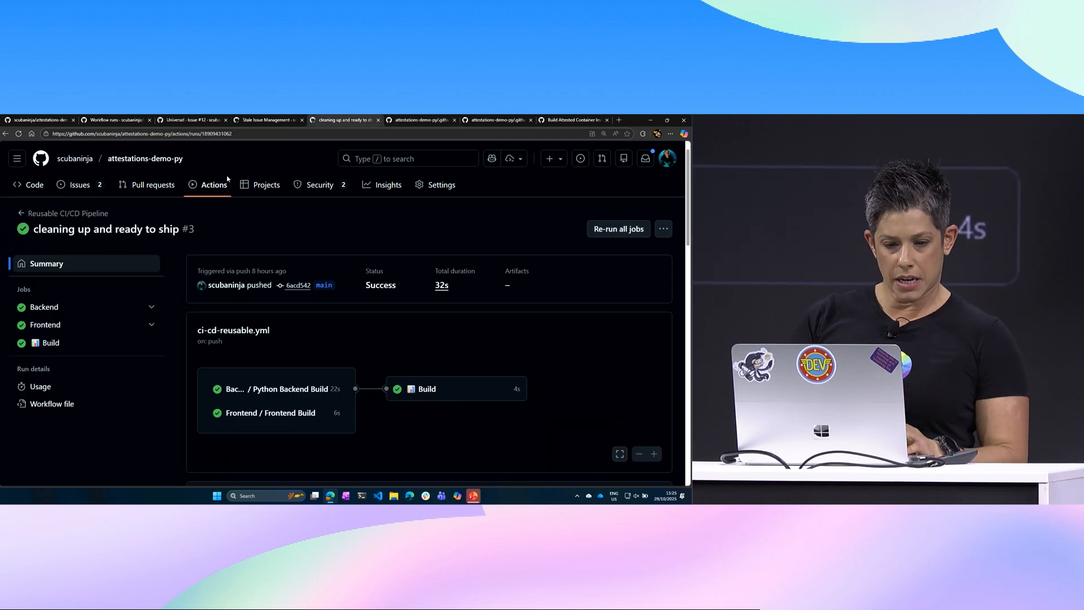
{"action": "scroll", "scroll_direction": "down", "scroll_amount": 3}
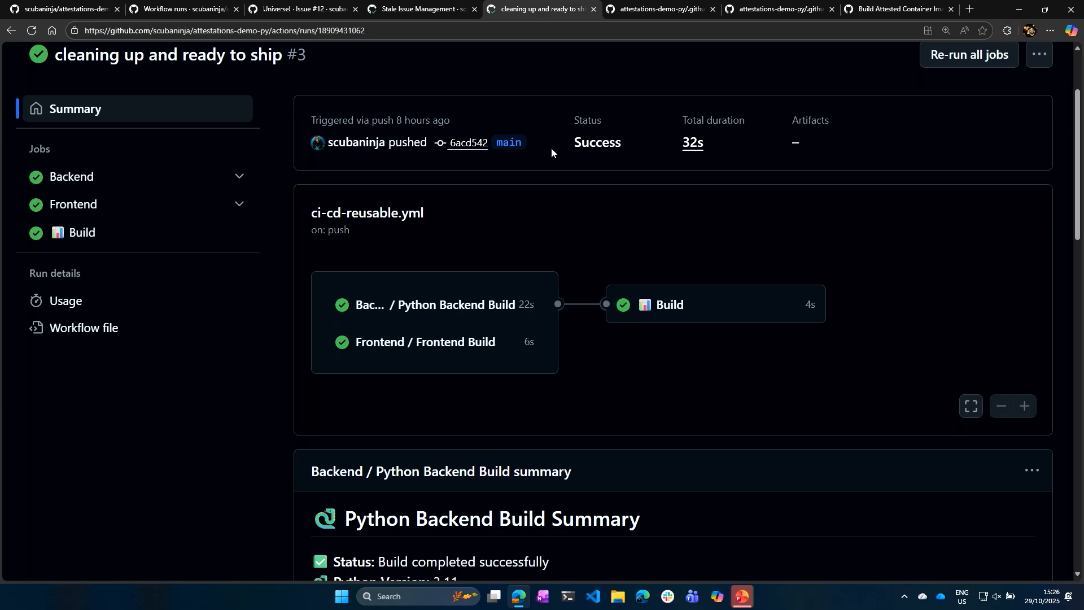
{"action": "mouse_move", "coordinate": [569, 149]}
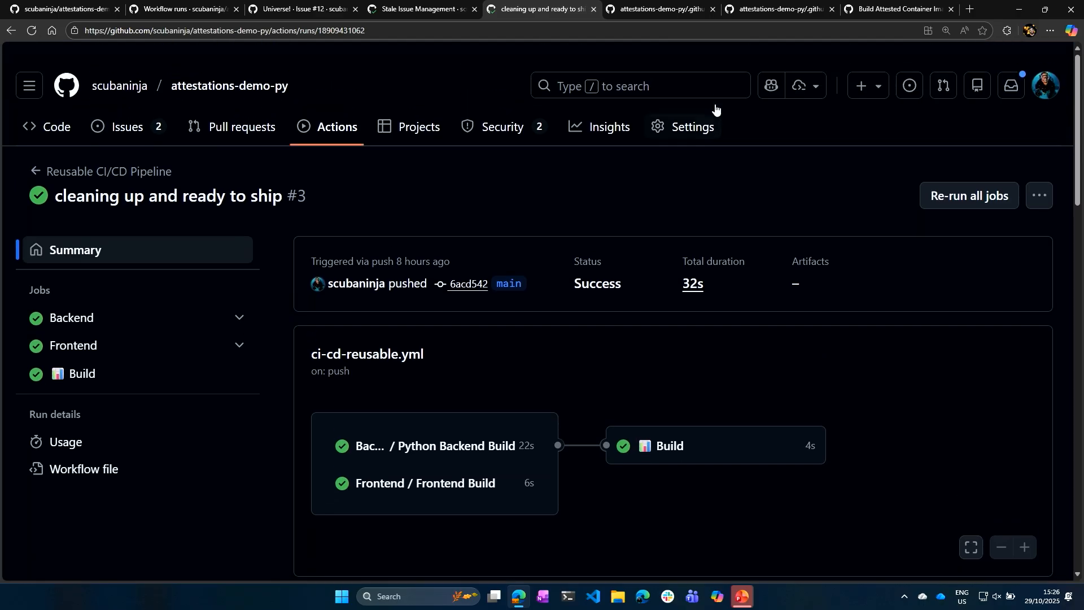
Step: Scroll through frontend-build.yml's Frontend Build job steps and summary-generation step
{"action": "scroll", "scroll_direction": "down", "scroll_amount": 3}
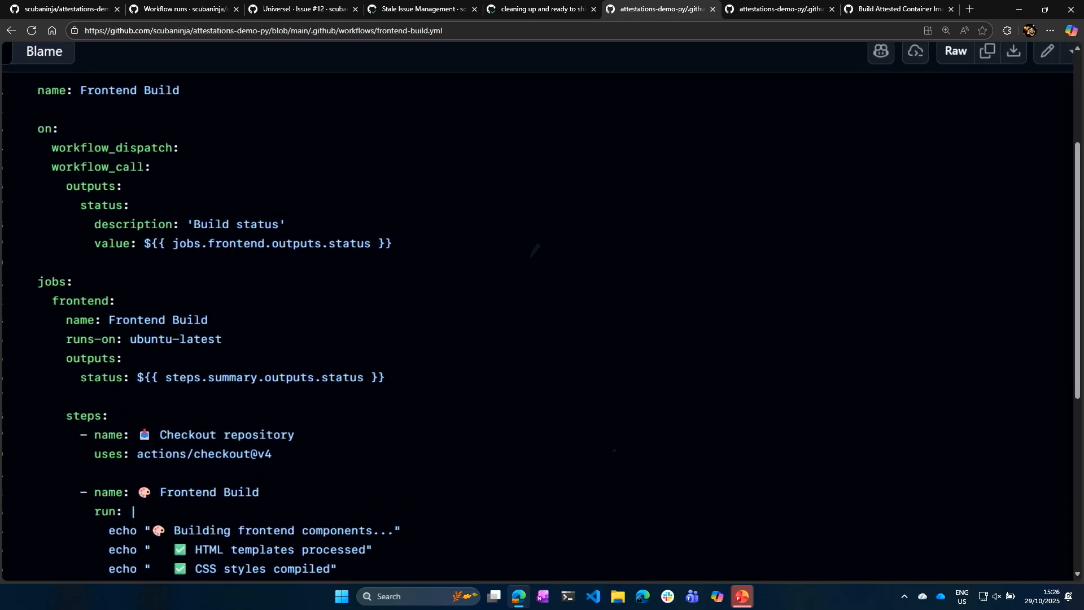
{"action": "scroll", "scroll_direction": "down", "scroll_amount": 3}
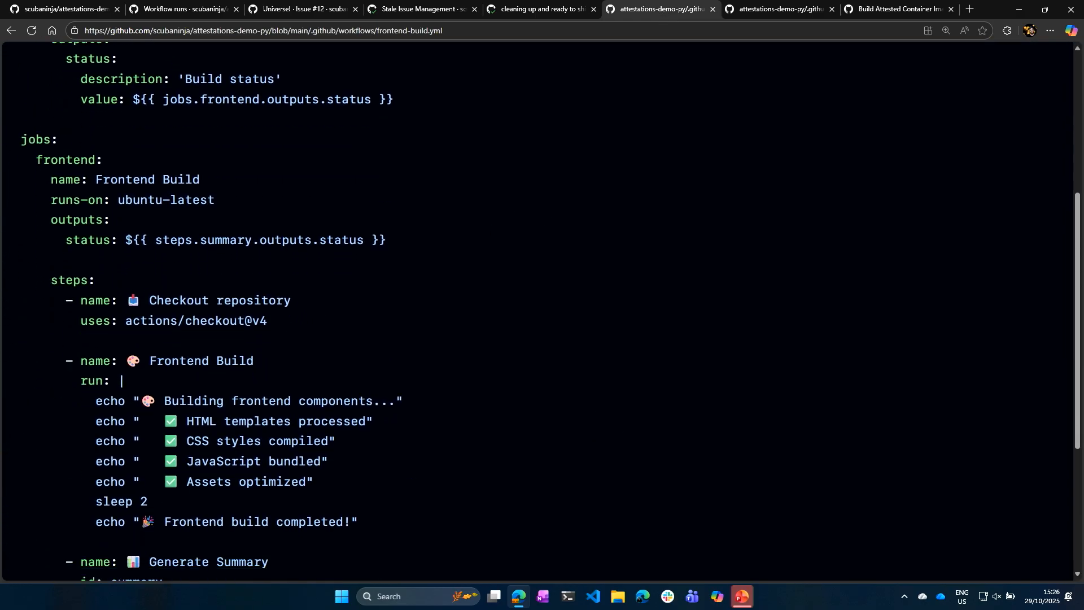
{"action": "scroll", "scroll_direction": "down", "scroll_amount": 3}
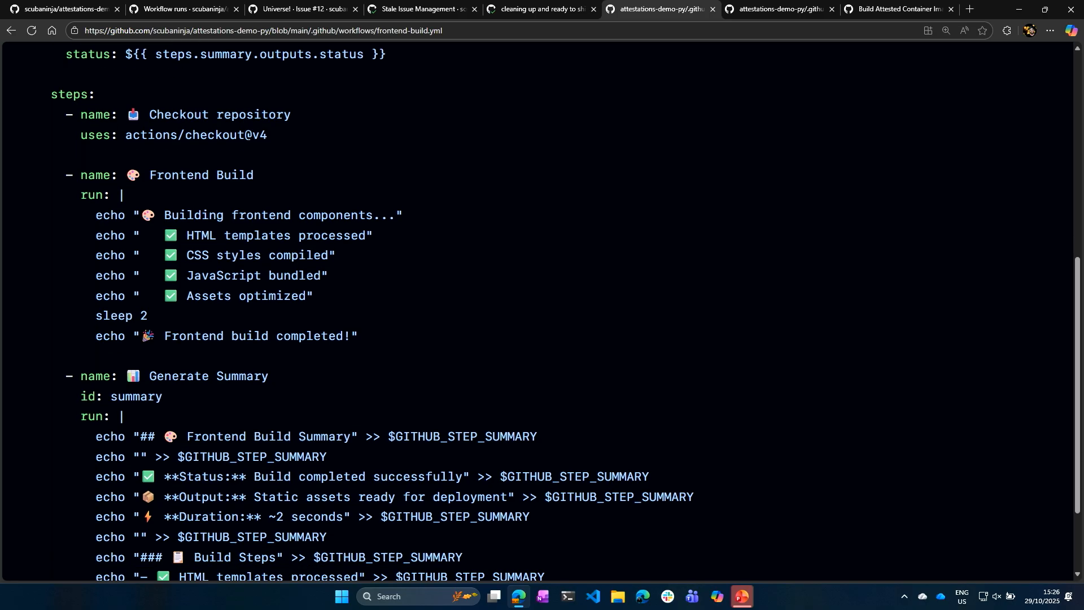
{"action": "scroll", "scroll_direction": "down", "scroll_amount": 3}
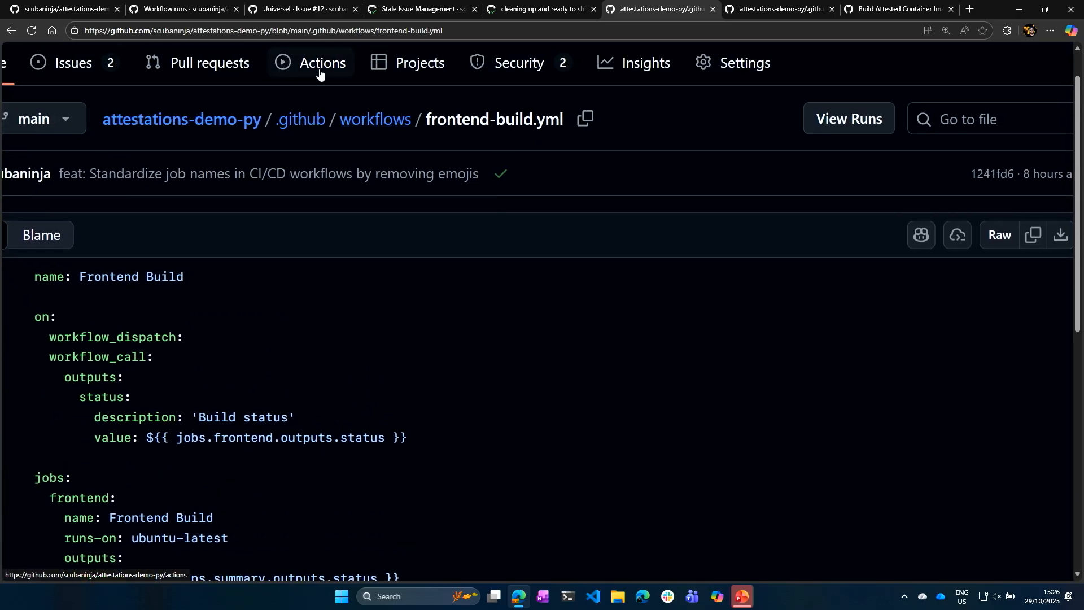
Step: Open Frontend Build run #1 and view its summary of four completed build steps
{"action": "left_click", "coordinate": [320, 62]}
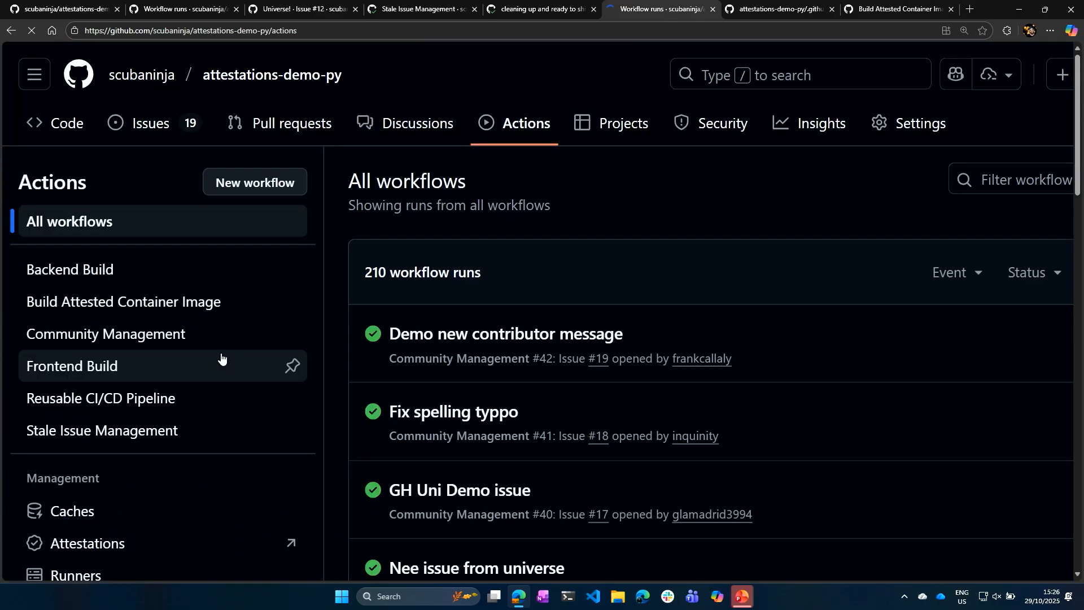
{"action": "left_click", "coordinate": [72, 366]}
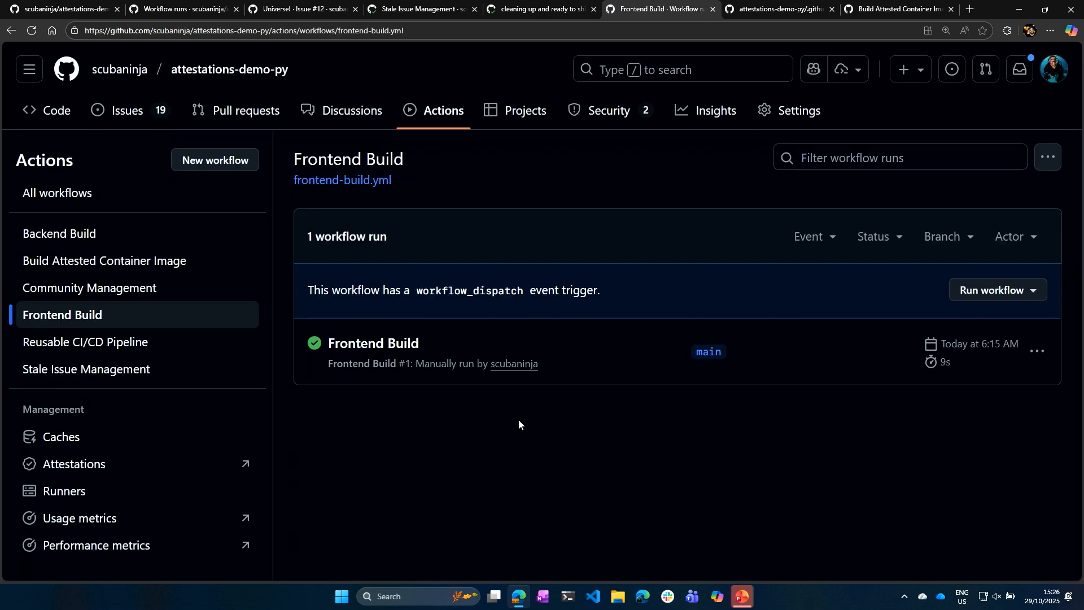
{"action": "left_click", "coordinate": [371, 342]}
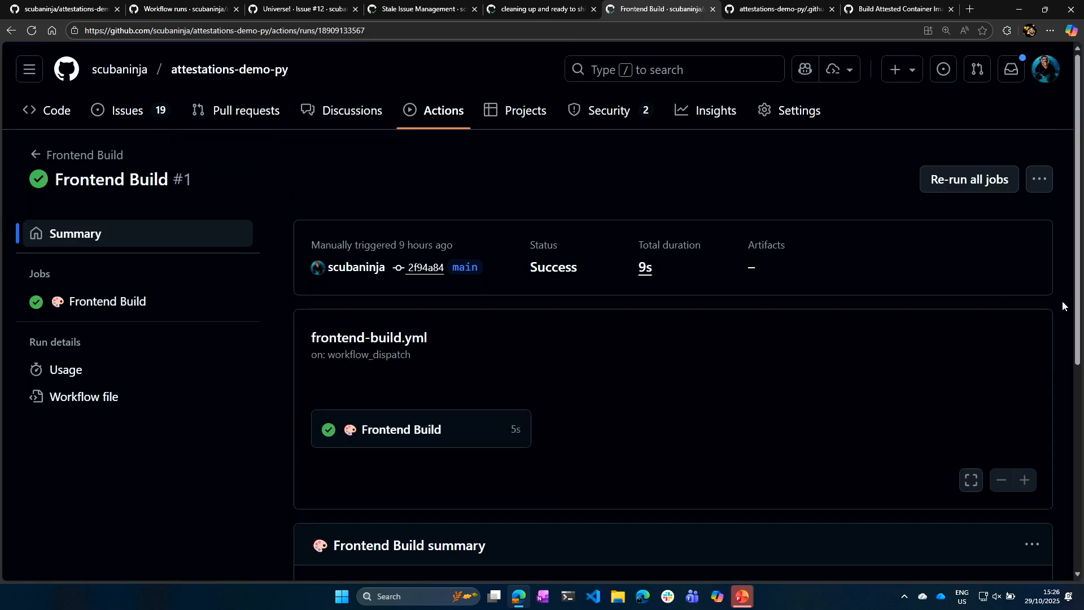
{"action": "scroll", "scroll_direction": "down", "scroll_amount": 3}
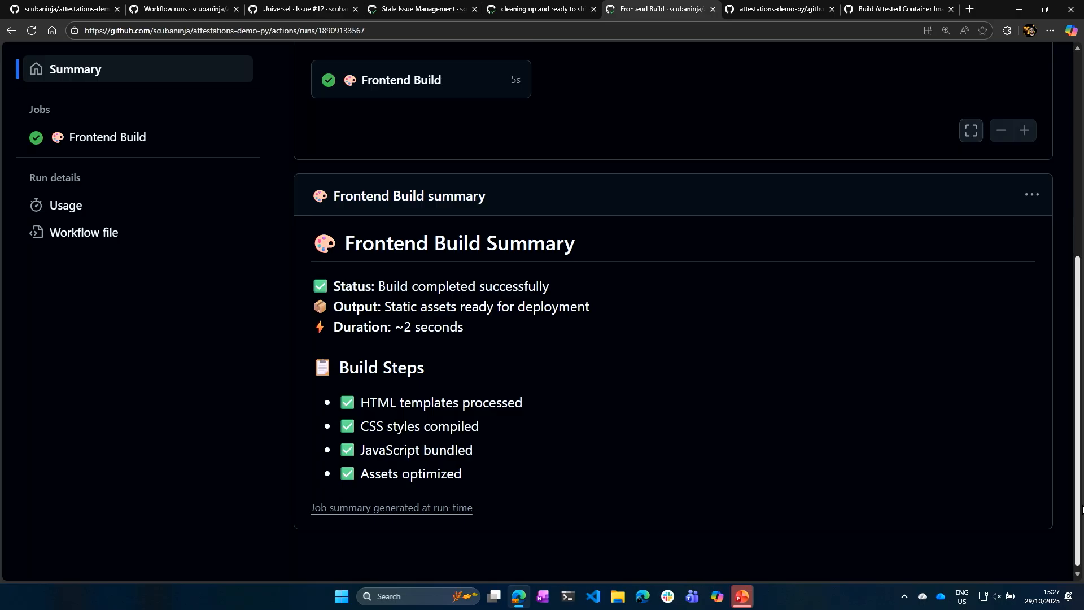
{"action": "mouse_move", "coordinate": [817, 256]}
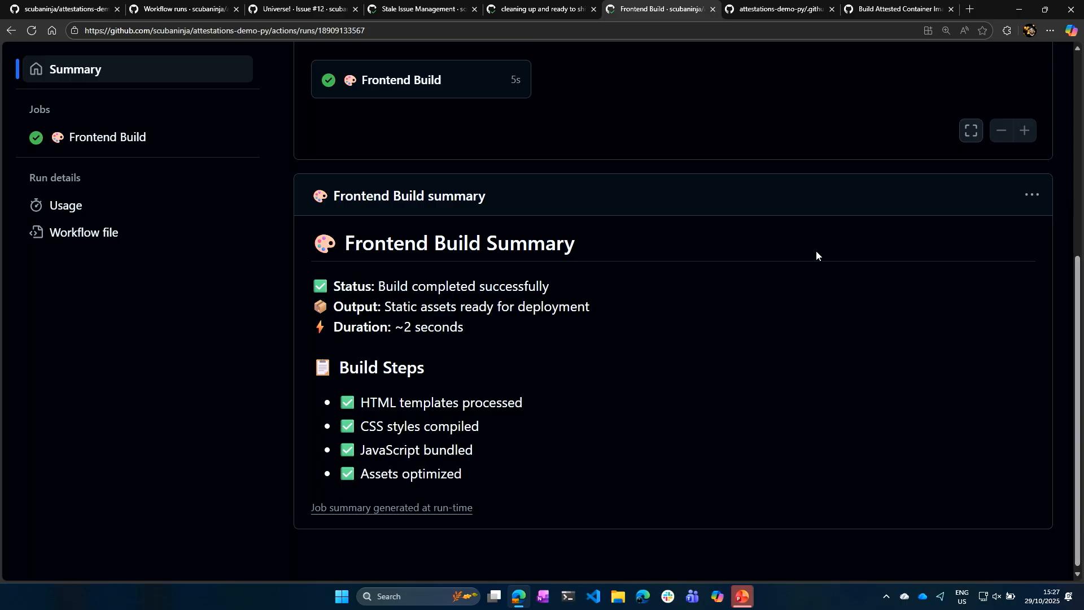
Step: View Backend Build run #1, succeeding in 31 seconds, from the backend-build workflow
{"action": "left_click", "coordinate": [779, 9]}
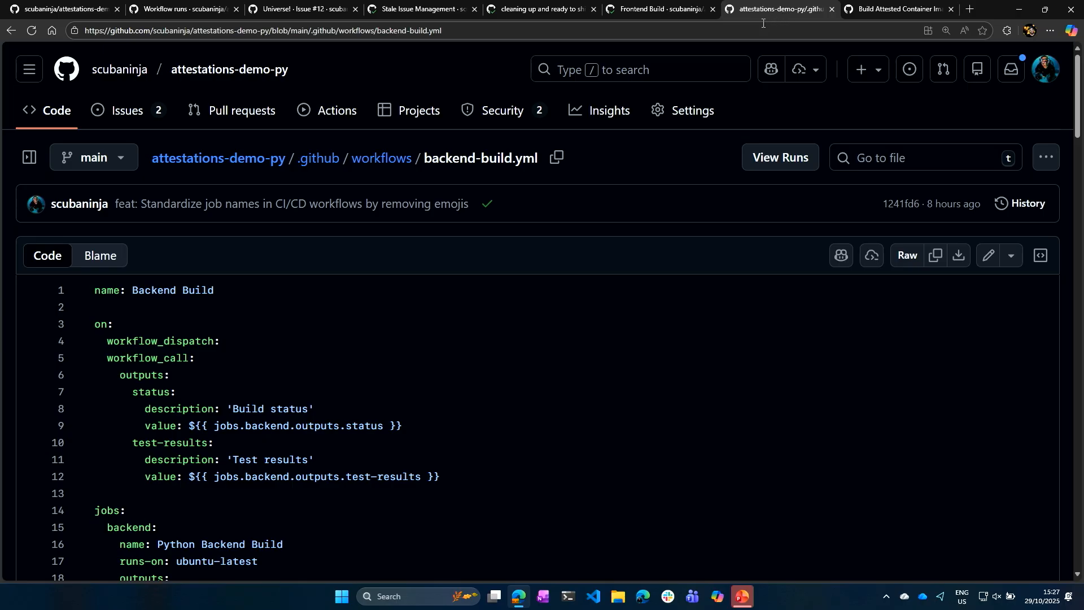
{"action": "mouse_move", "coordinate": [520, 234]}
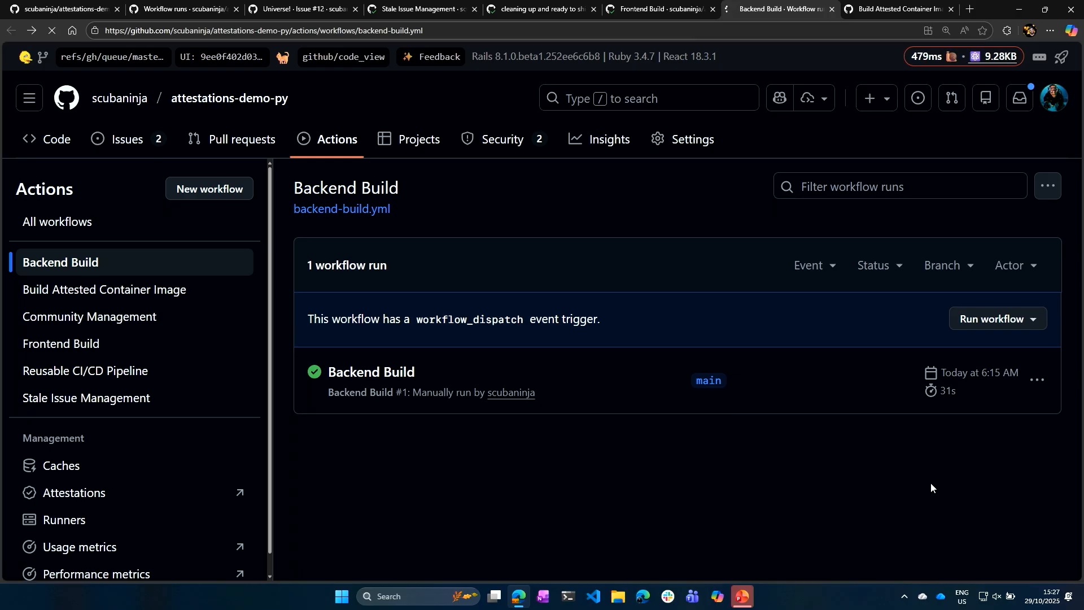
{"action": "left_click", "coordinate": [369, 371]}
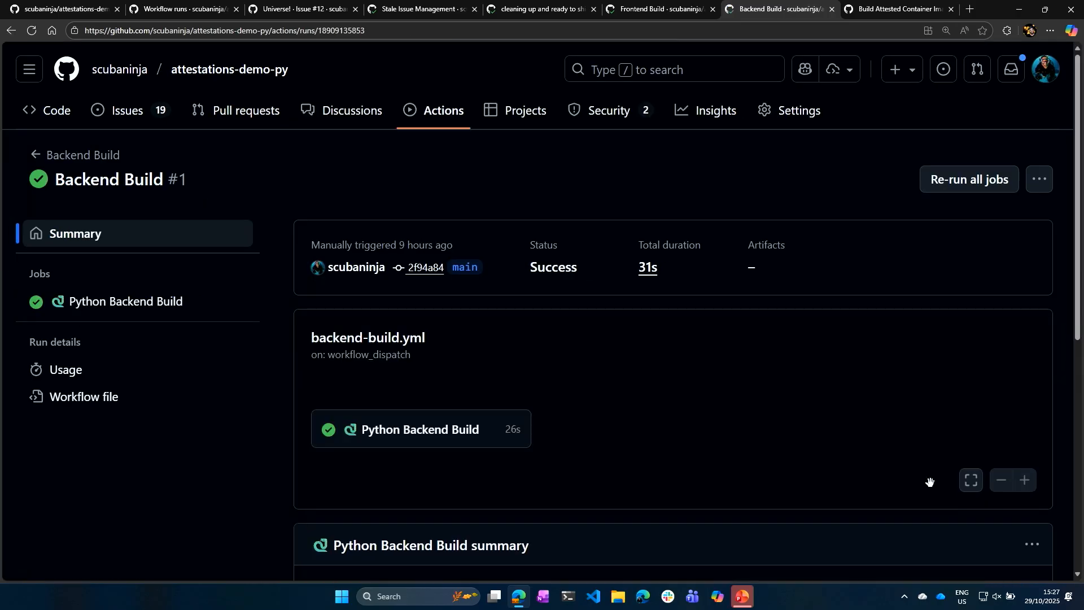
{"action": "mouse_move", "coordinate": [649, 533]}
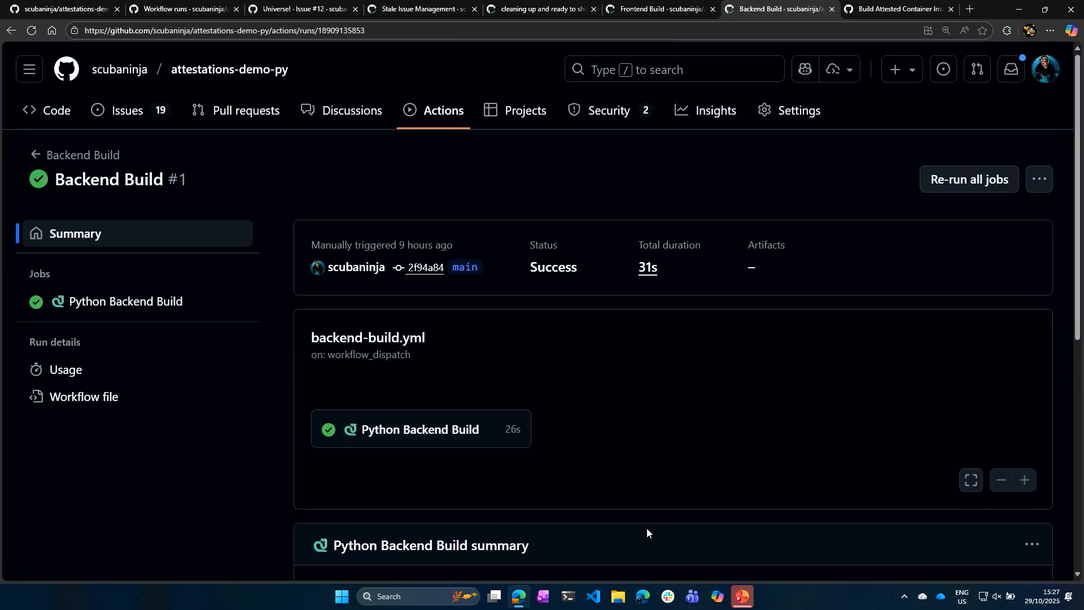
{"action": "scroll", "scroll_direction": "down", "scroll_amount": 3}
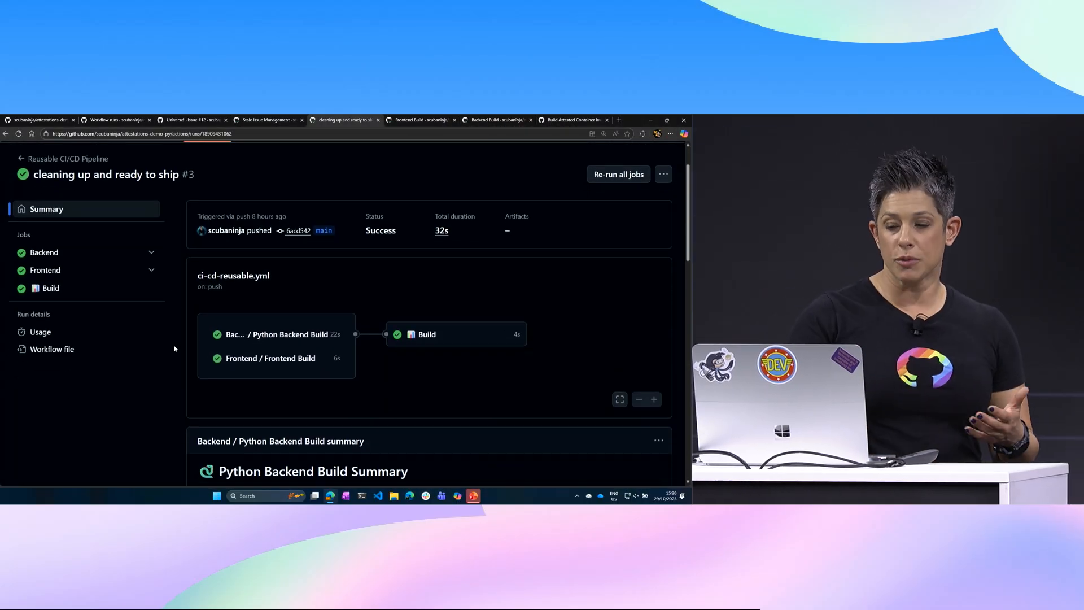
Step: Scroll run #3's summary to the combined results: backend and frontend builds successful
{"action": "scroll", "scroll_direction": "down", "scroll_amount": 3}
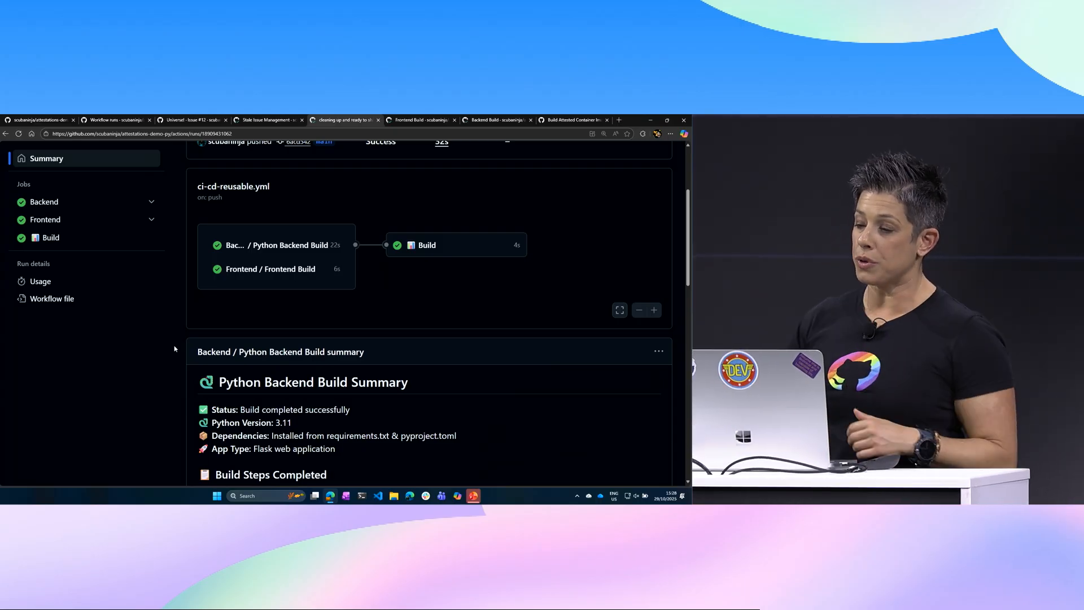
{"action": "scroll", "scroll_direction": "down", "scroll_amount": 3}
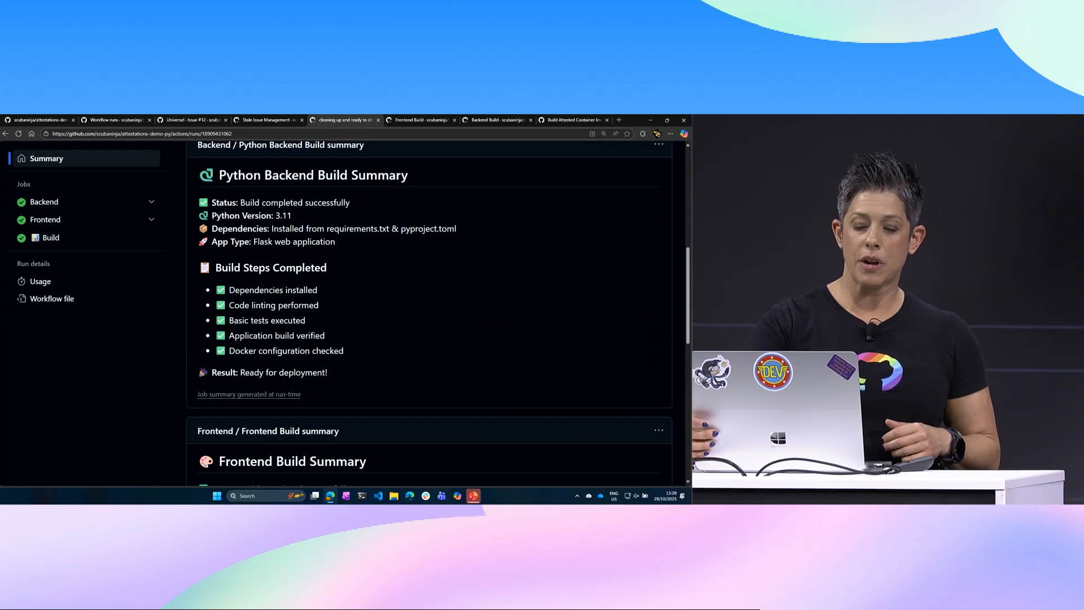
{"action": "scroll", "scroll_direction": "down", "scroll_amount": 3}
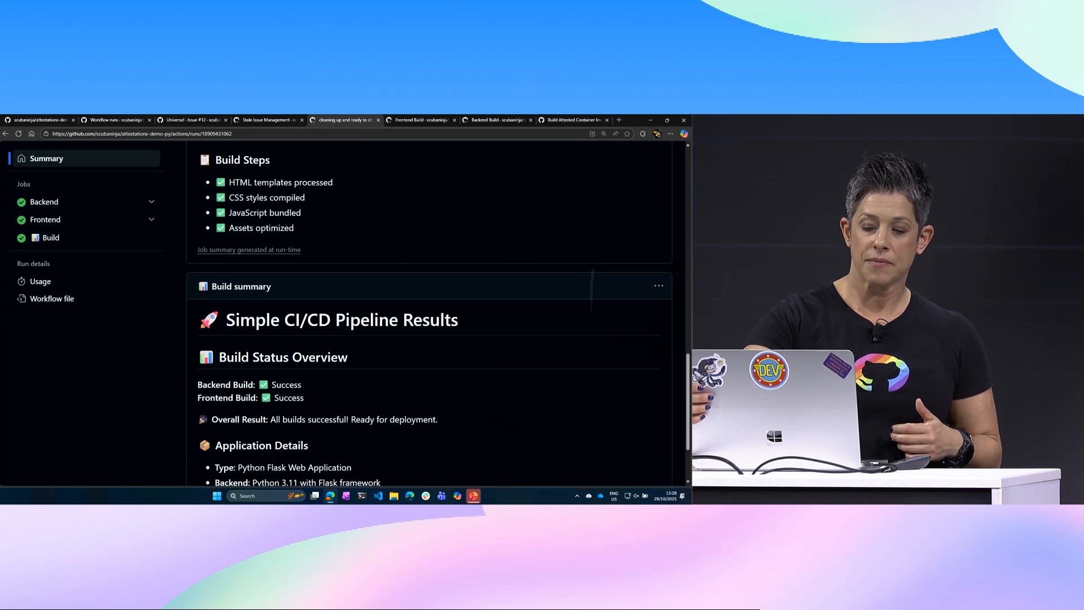
{"action": "scroll", "scroll_direction": "down", "scroll_amount": 3}
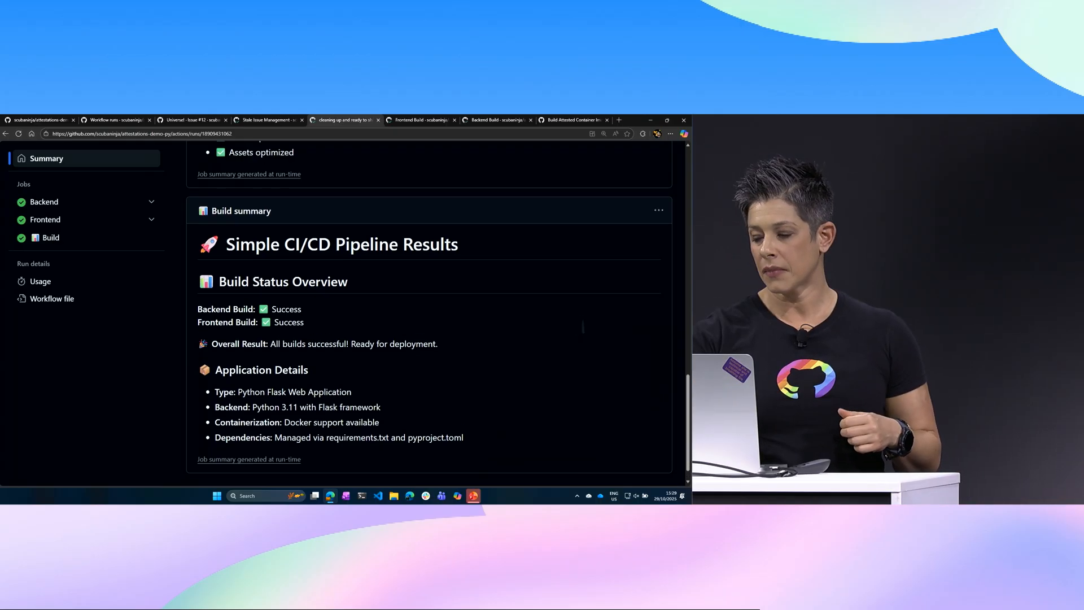
{"action": "scroll", "scroll_direction": "up", "scroll_amount": 3}
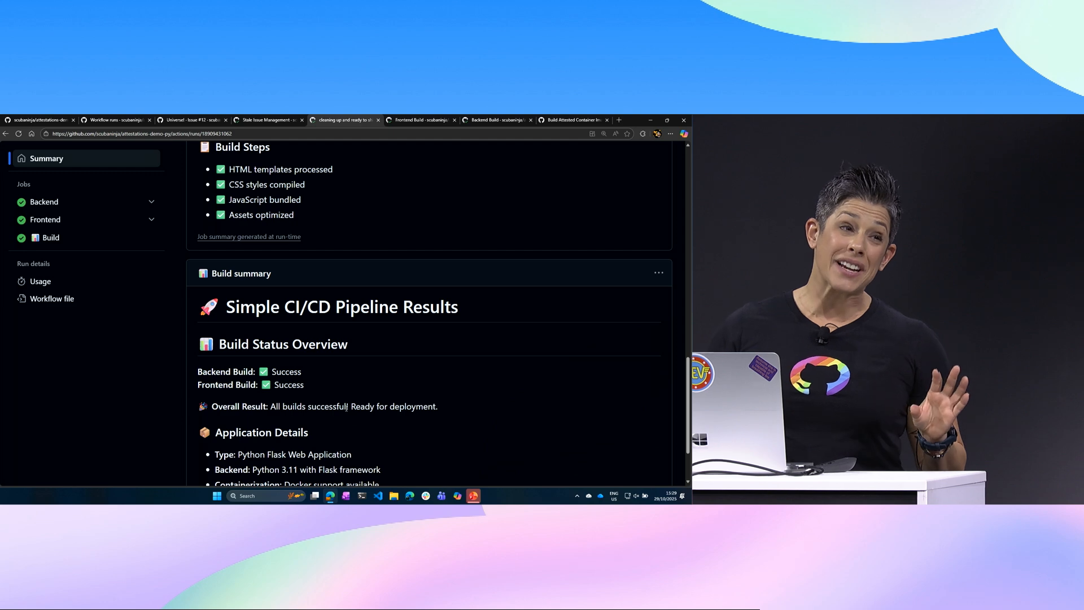
{"action": "left_click", "coordinate": [474, 495]}
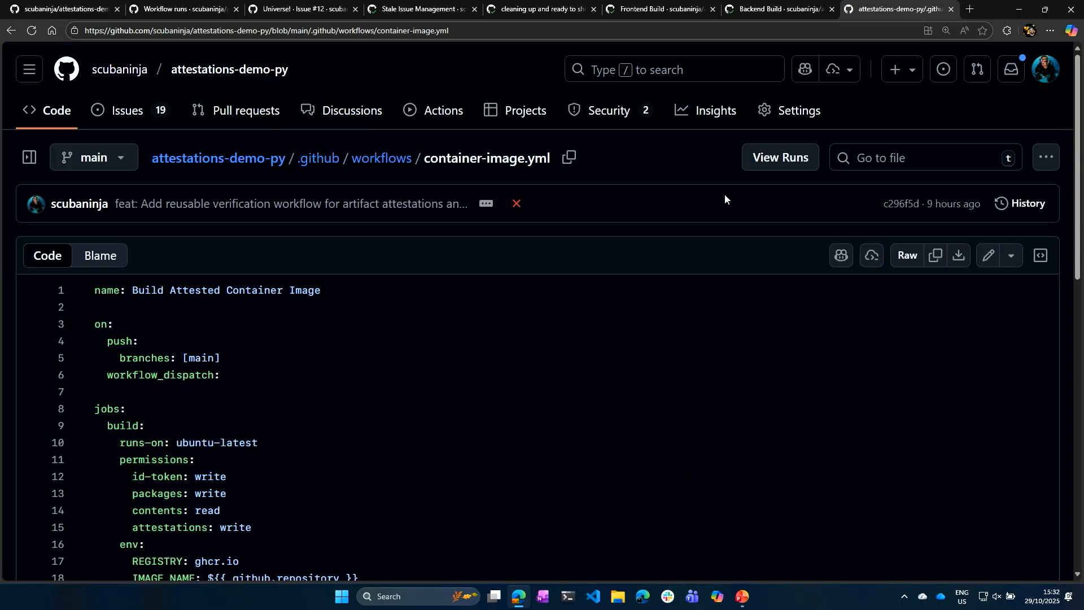
Step: Scroll container-image.yml to the Attest step and OutputSummary job, then go back
{"action": "scroll", "scroll_direction": "down", "scroll_amount": 3}
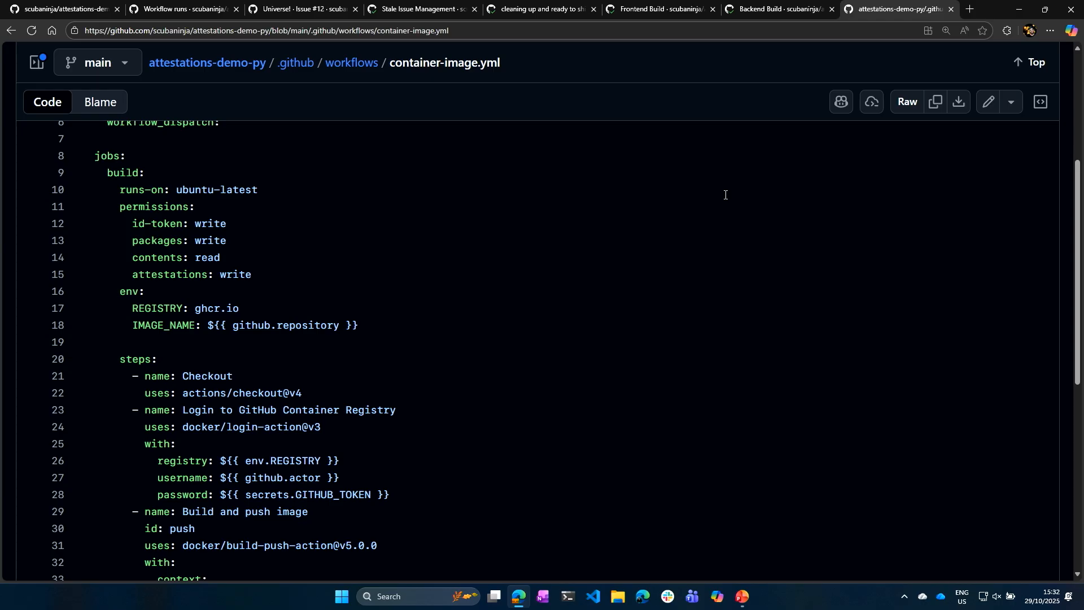
{"action": "scroll", "scroll_direction": "up", "scroll_amount": 3}
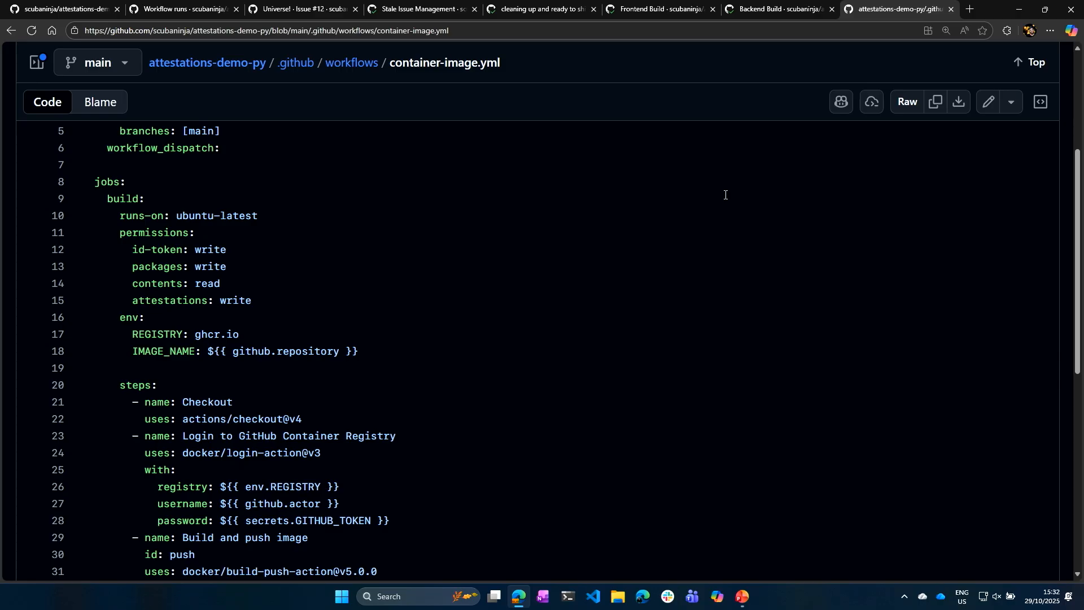
{"action": "scroll", "scroll_direction": "down", "scroll_amount": 3}
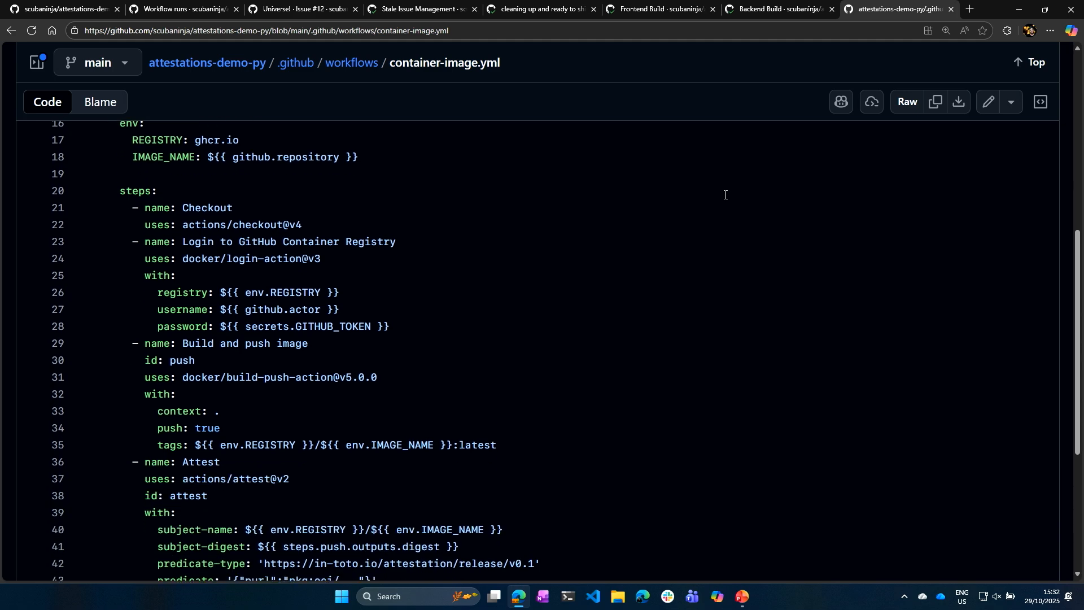
{"action": "scroll", "scroll_direction": "down", "scroll_amount": 3}
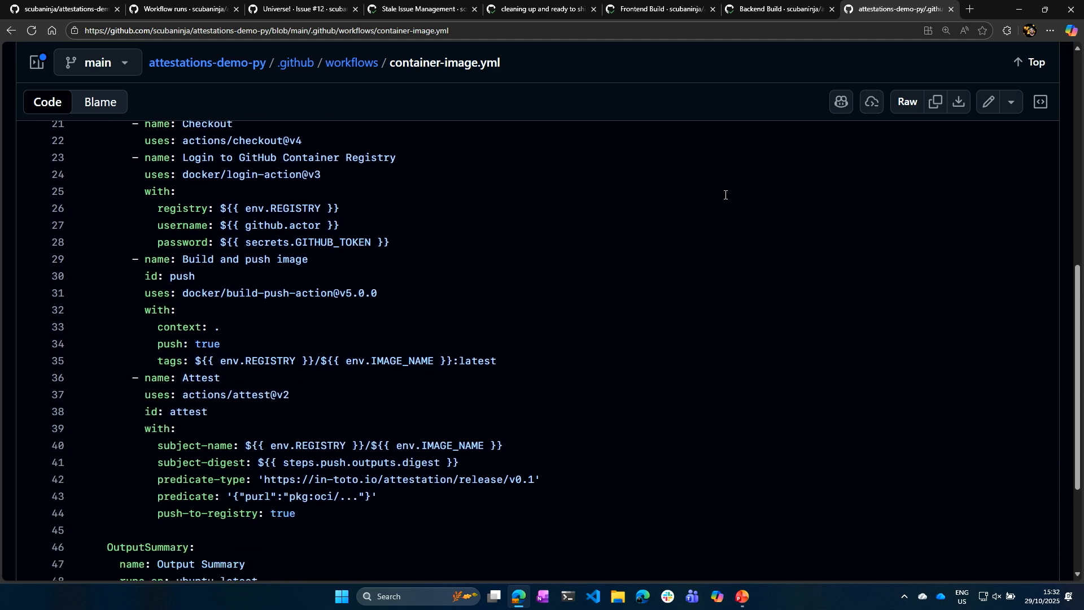
{"action": "scroll", "scroll_direction": "down", "scroll_amount": 3}
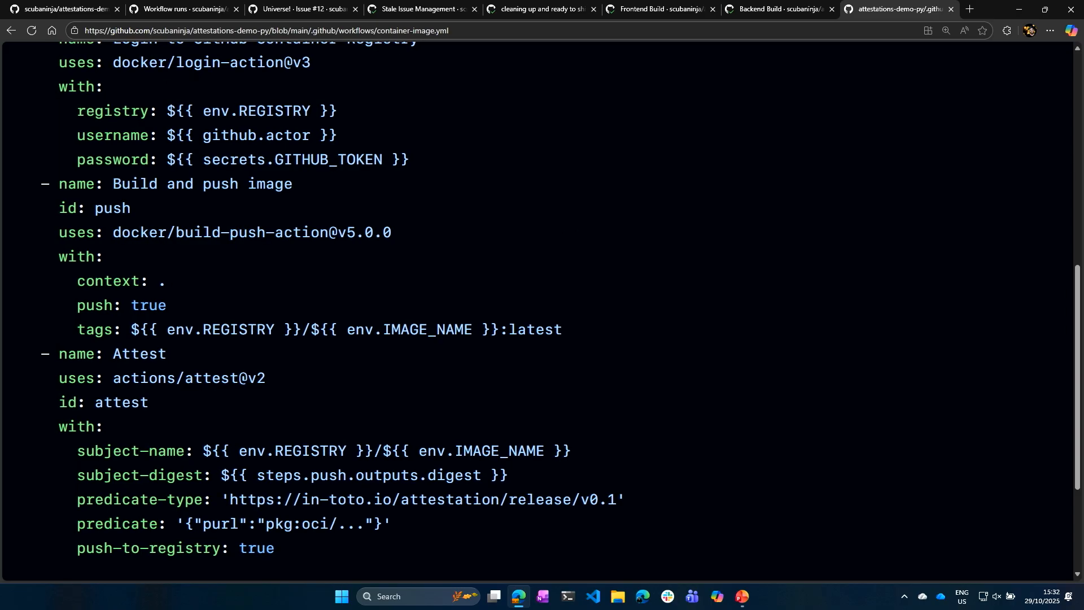
{"action": "scroll", "scroll_direction": "down", "scroll_amount": 3}
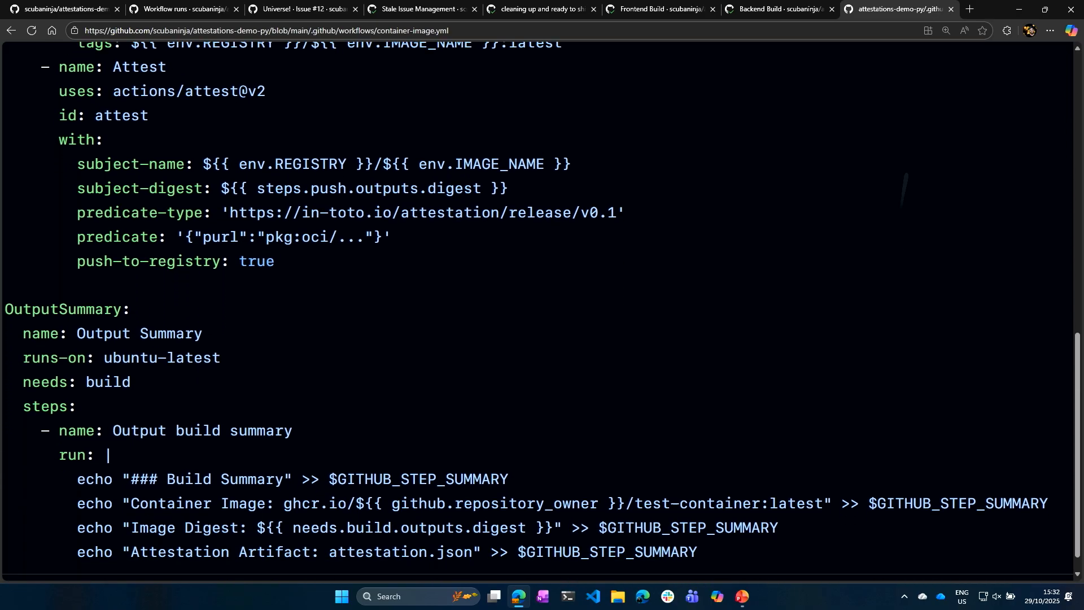
{"action": "scroll", "scroll_direction": "down", "scroll_amount": 3}
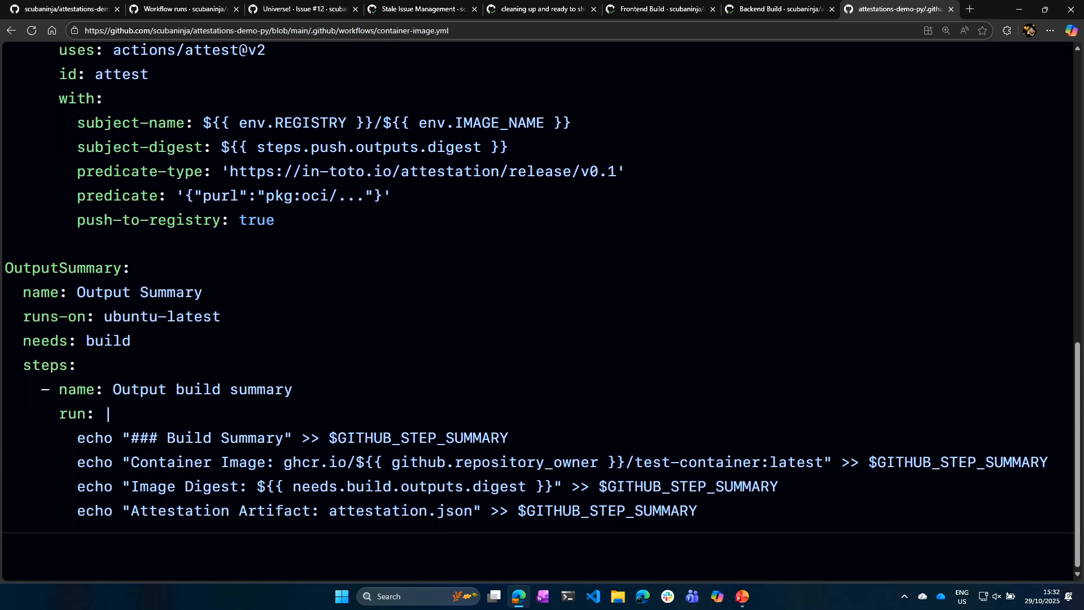
{"action": "left_click", "coordinate": [11, 31]}
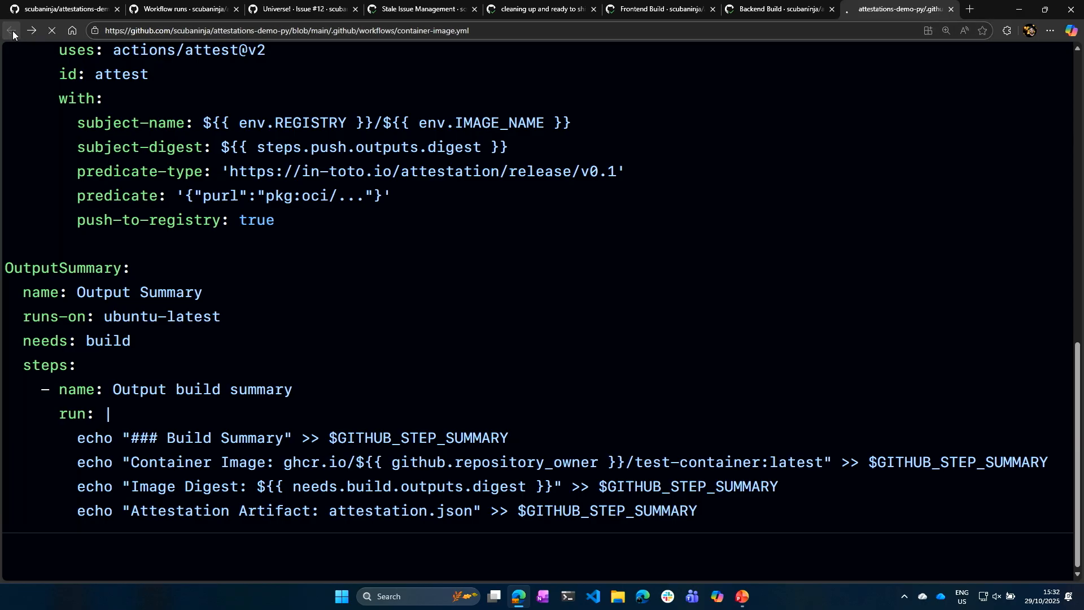
Step: Open workflow run #17 'cleaning up and ready to ship' and scroll to its build summary
{"action": "left_click", "coordinate": [11, 31]}
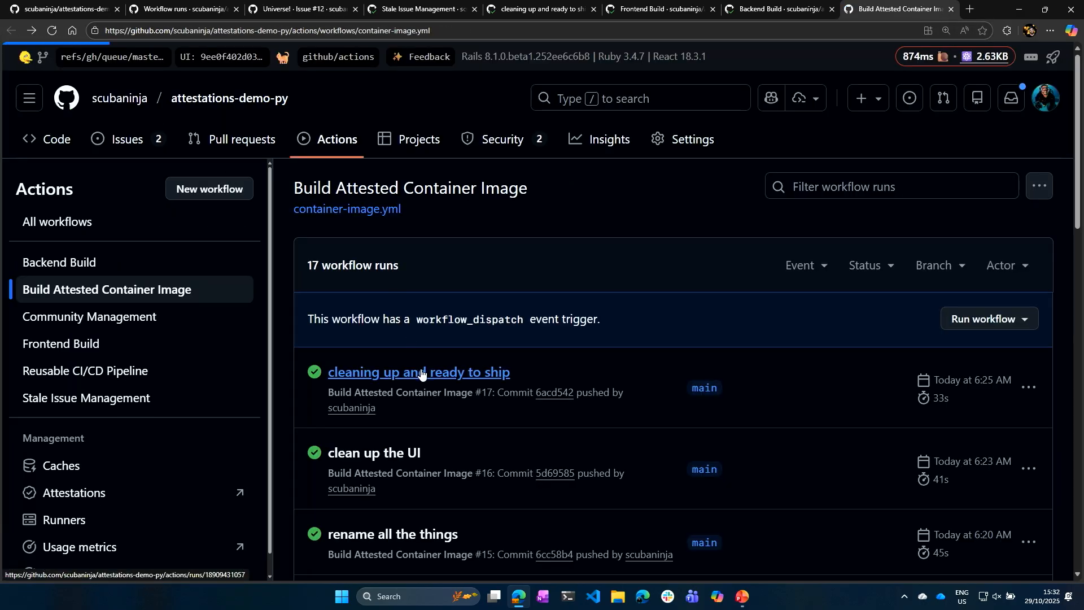
{"action": "left_click", "coordinate": [418, 372]}
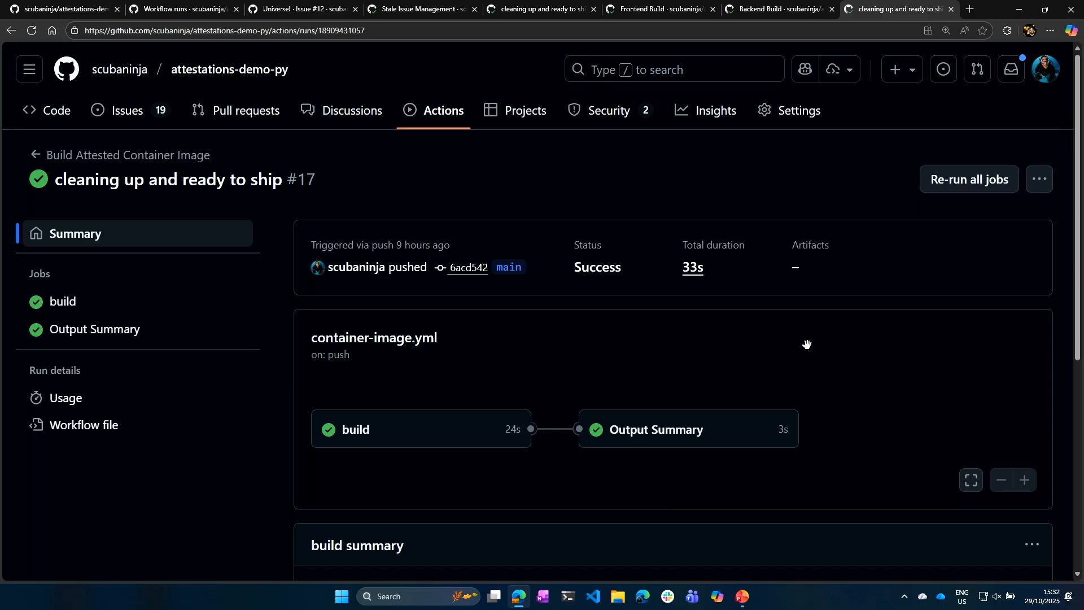
{"action": "mouse_move", "coordinate": [1077, 243]}
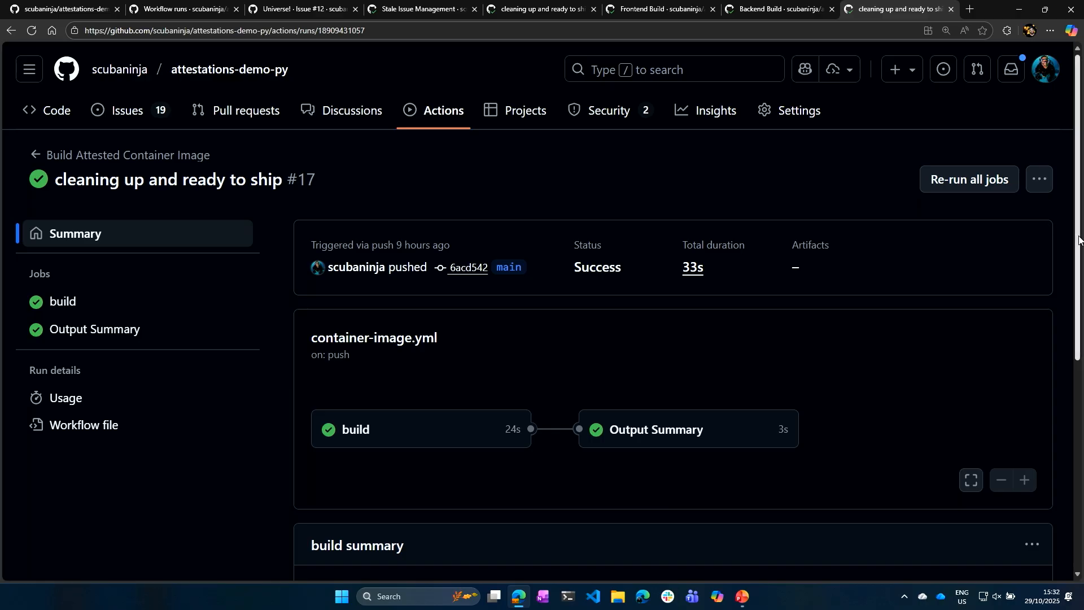
{"action": "scroll", "scroll_direction": "down", "scroll_amount": 3}
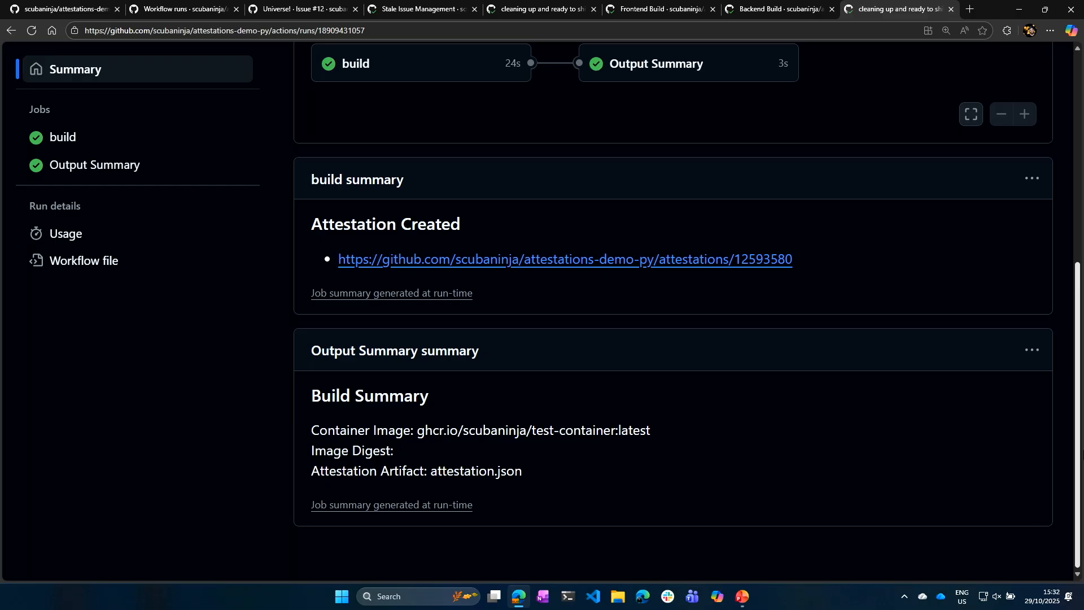
{"action": "mouse_move", "coordinate": [911, 381]}
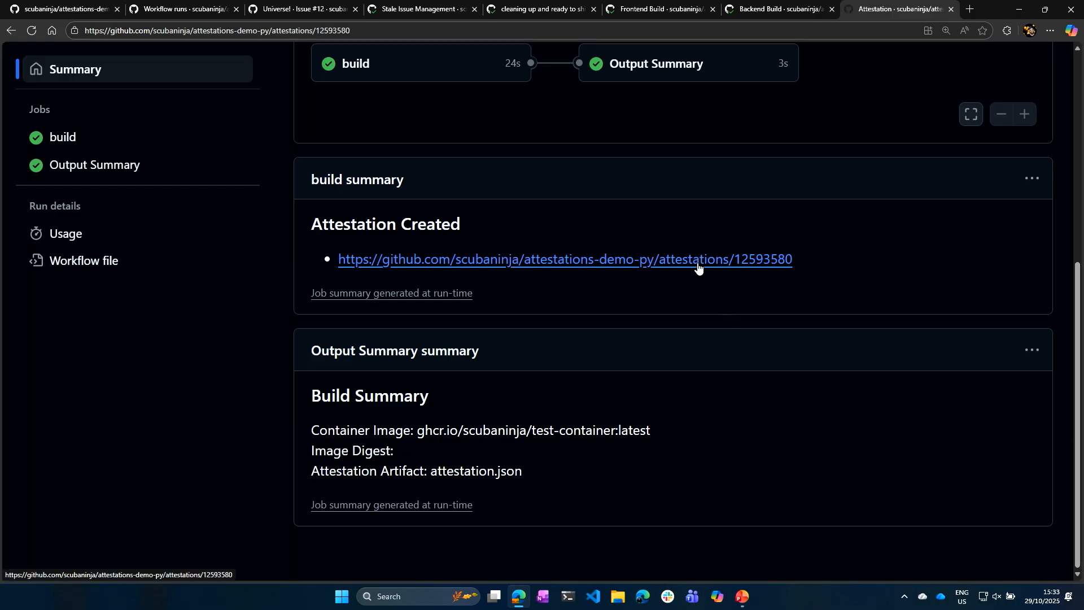
Step: Open the run's attestation and review its Certificate Summary and subject digest
{"action": "left_click", "coordinate": [564, 259]}
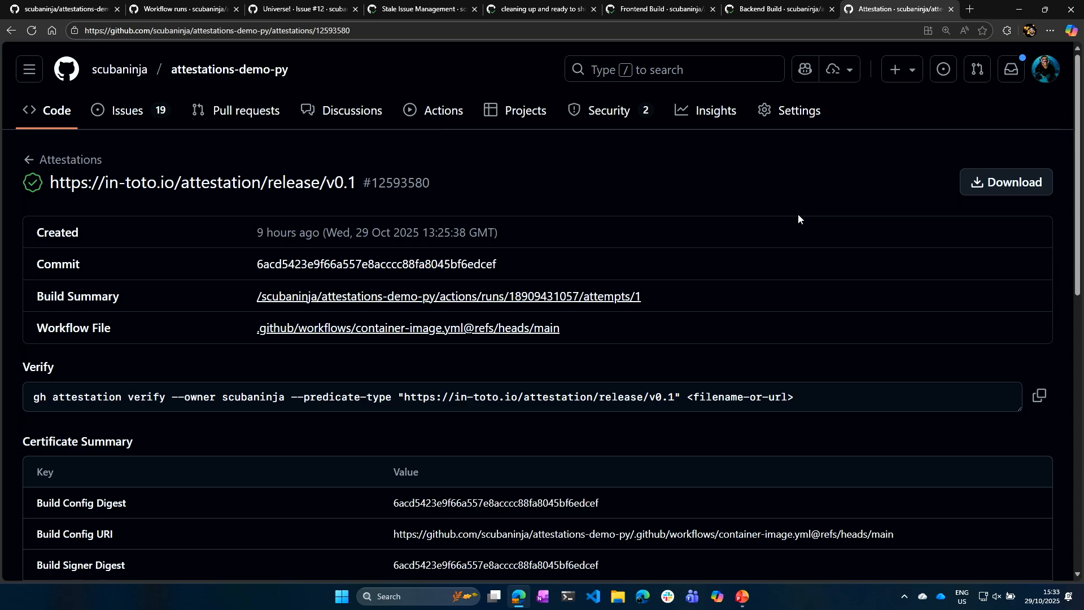
{"action": "scroll", "scroll_direction": "down", "scroll_amount": 3}
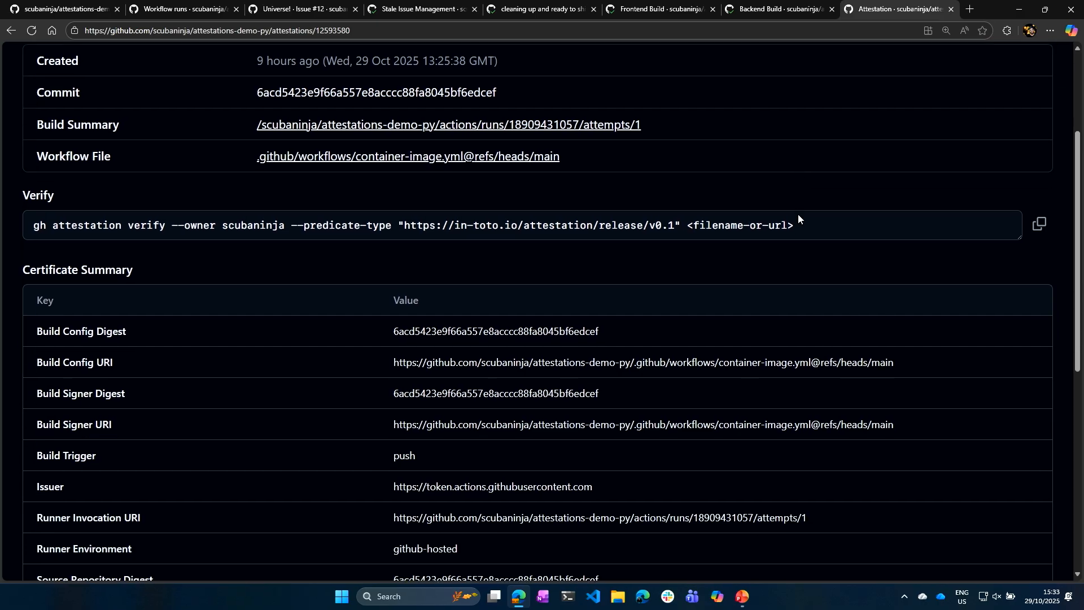
{"action": "scroll", "scroll_direction": "down", "scroll_amount": 3}
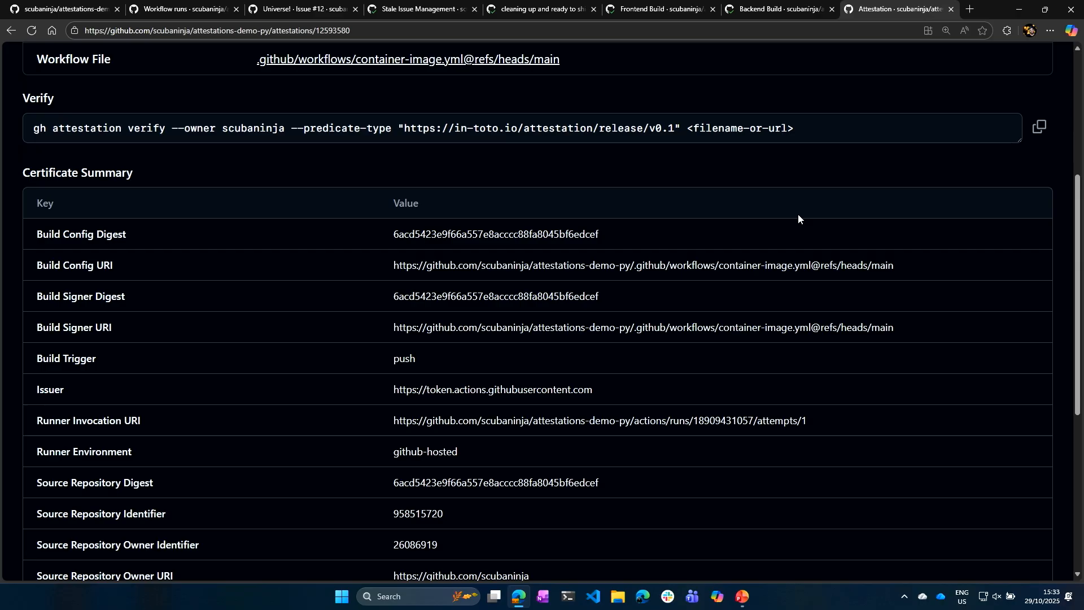
{"action": "scroll", "scroll_direction": "down", "scroll_amount": 3}
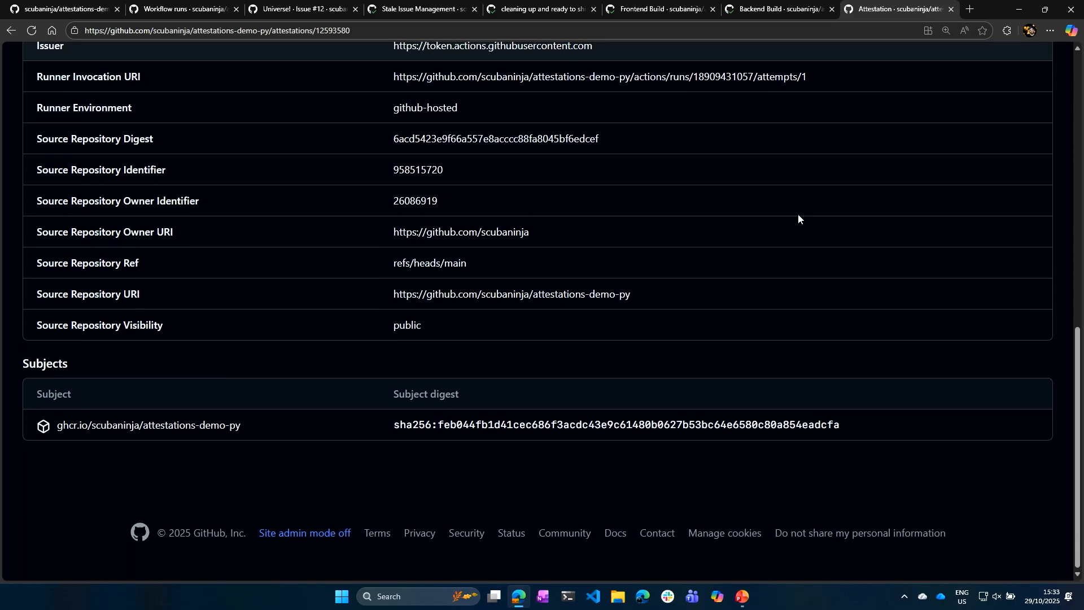
{"action": "scroll", "scroll_direction": "up", "scroll_amount": 3}
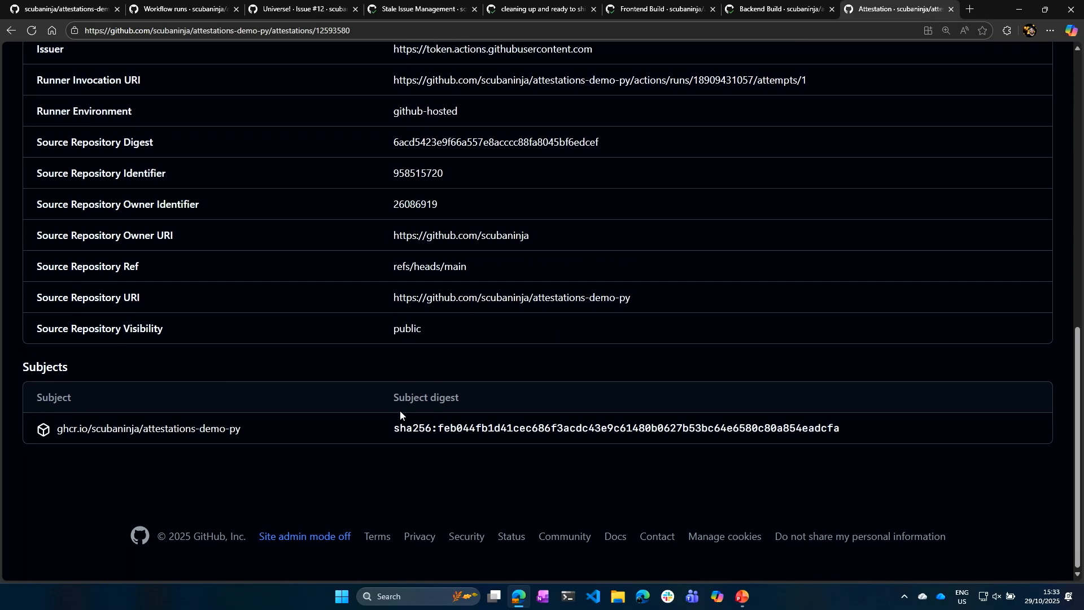
{"action": "scroll", "scroll_direction": "up", "scroll_amount": 3}
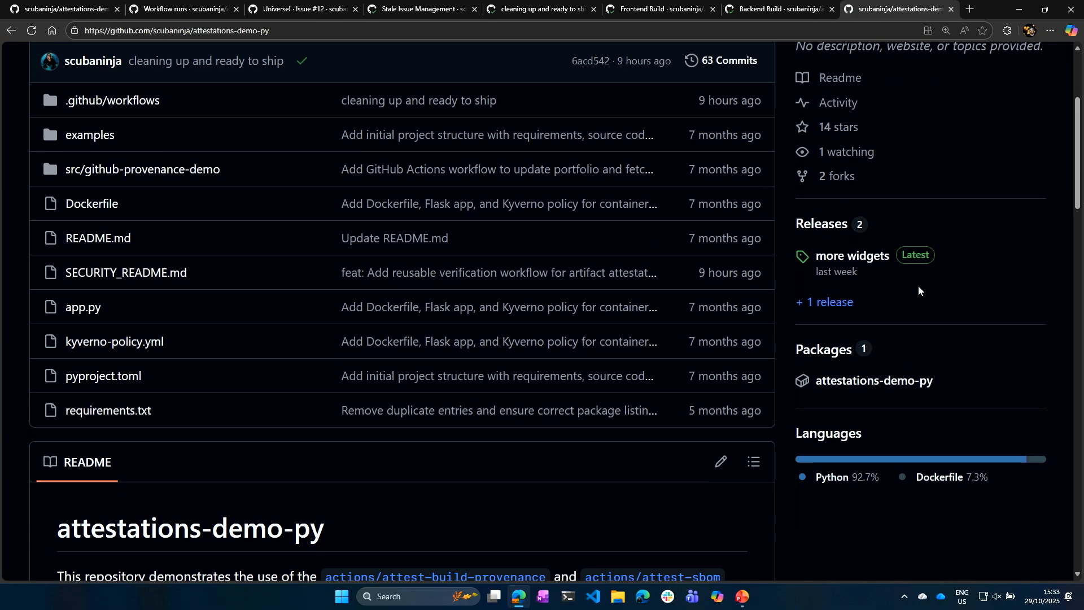
Step: View the v1.2.1 'more widgets' release assets, then return to the 193 workflow runs list
{"action": "left_click", "coordinate": [856, 255]}
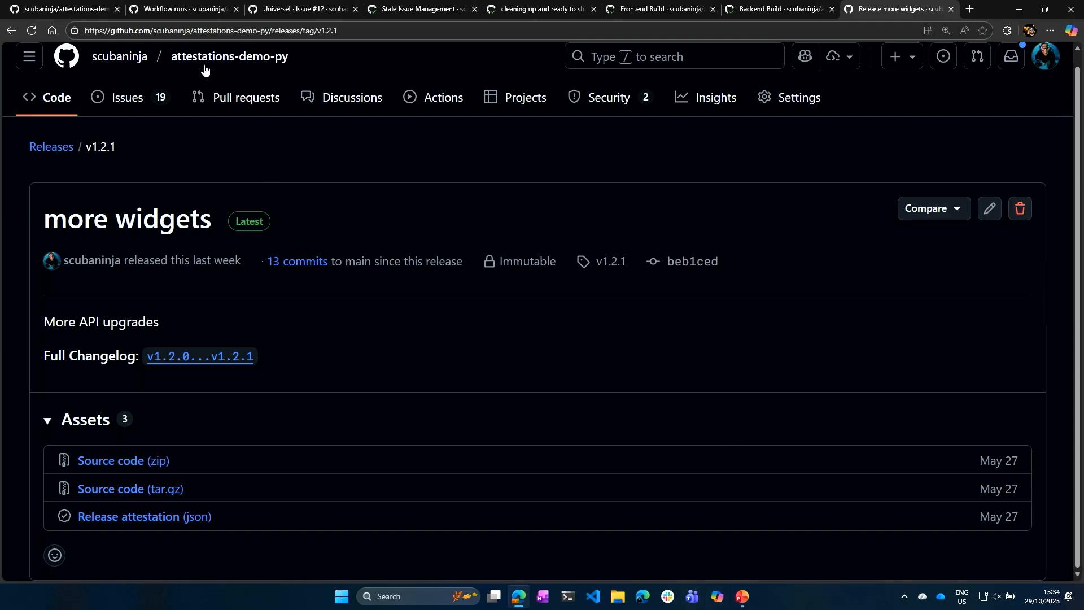
{"action": "left_click", "coordinate": [181, 9]}
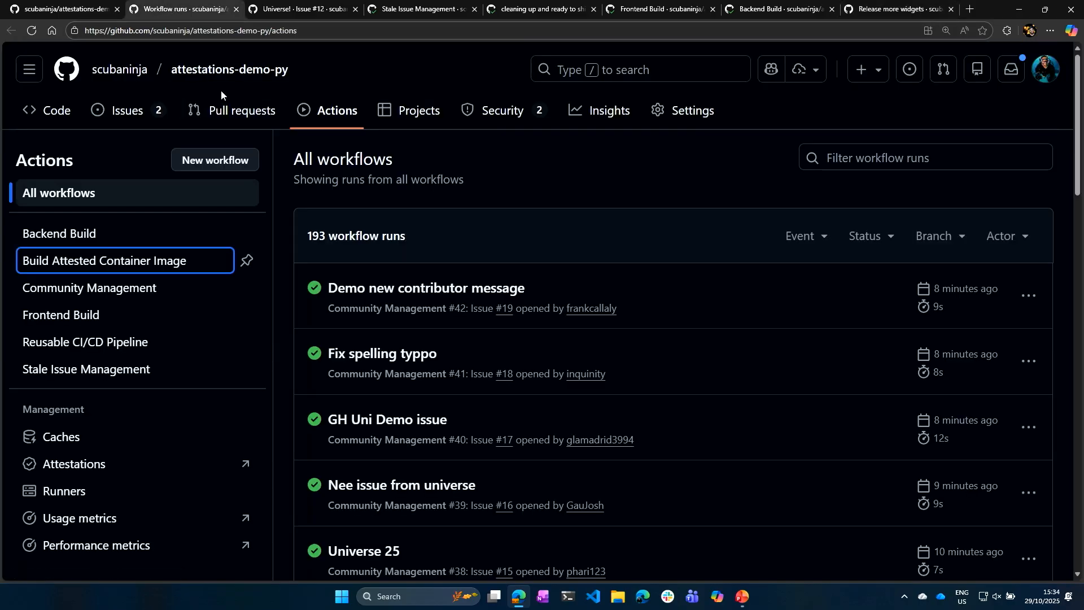
{"action": "mouse_move", "coordinate": [128, 111]}
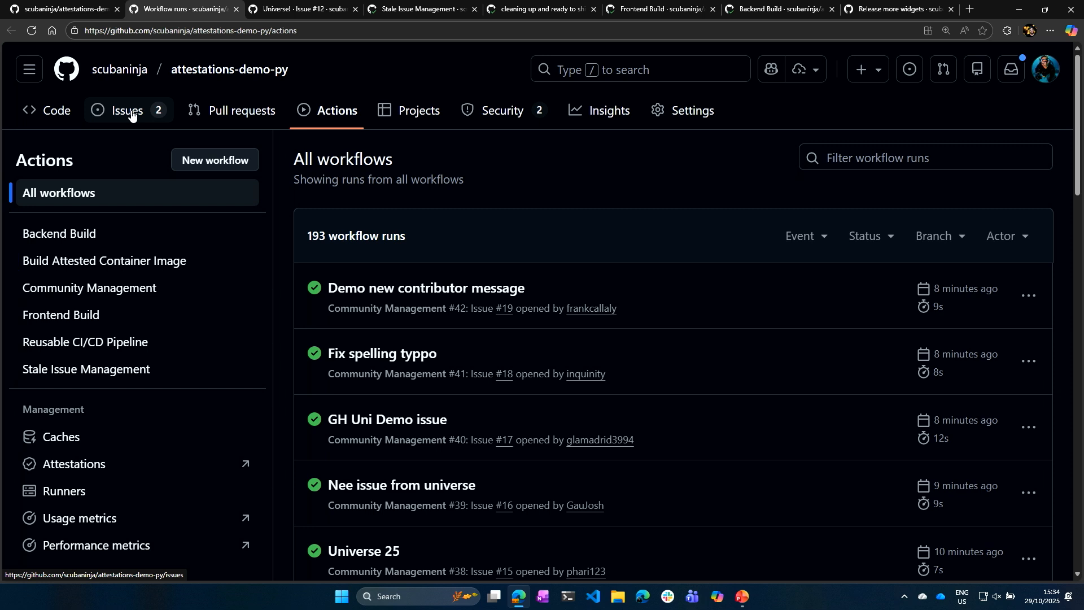
Step: Open issue #18 'Fix spelling typpo' and scroll to the github-actions bot's welcome comment
{"action": "left_click", "coordinate": [125, 111]}
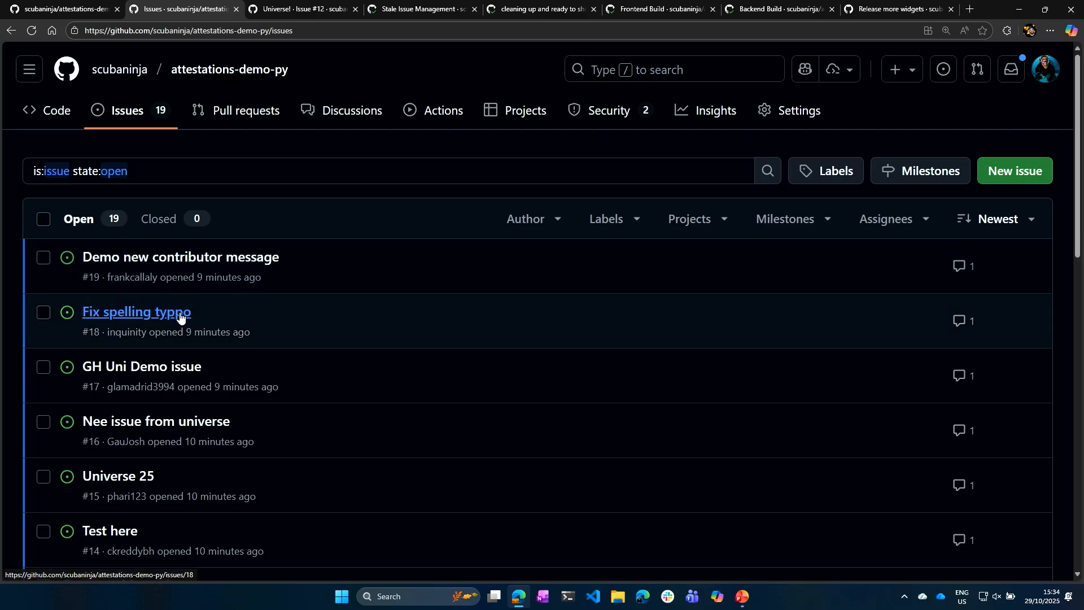
{"action": "left_click", "coordinate": [136, 311]}
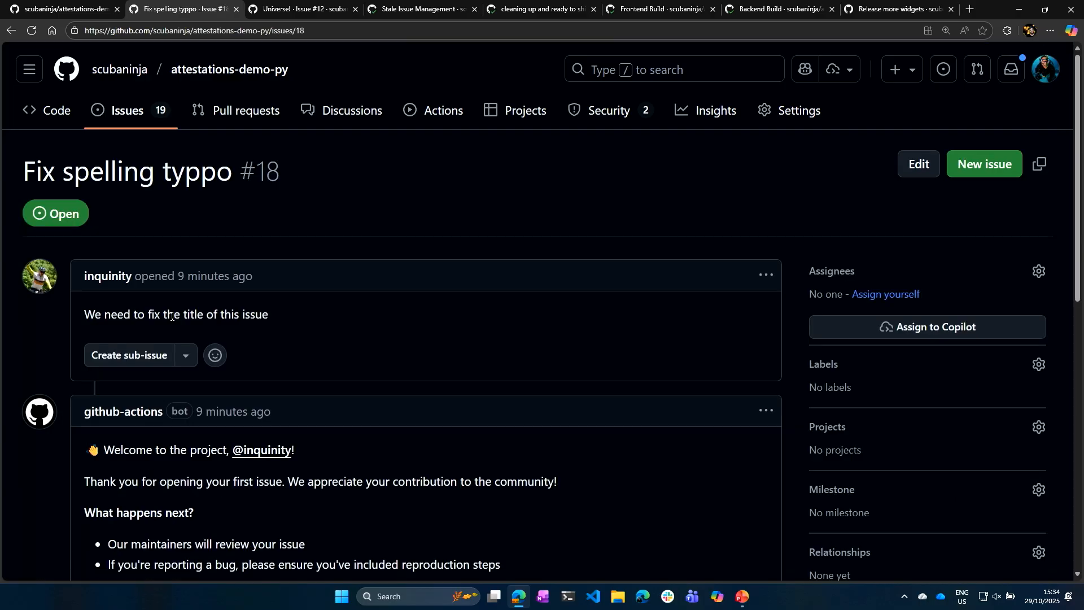
{"action": "scroll", "scroll_direction": "down", "scroll_amount": 3}
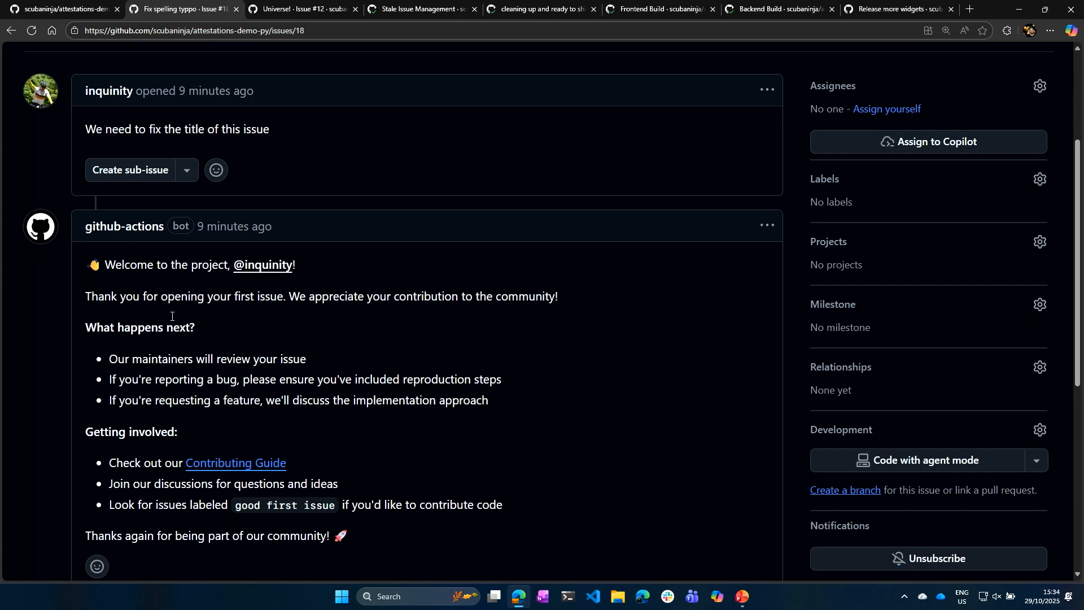
{"action": "scroll", "scroll_direction": "down", "scroll_amount": 3}
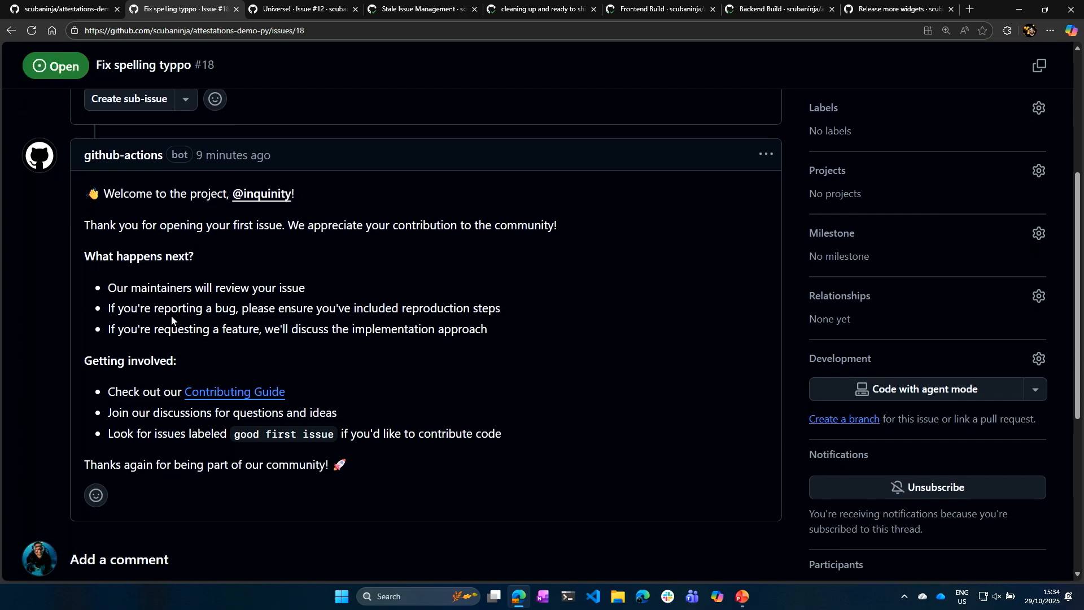
{"action": "scroll", "scroll_direction": "down", "scroll_amount": 3}
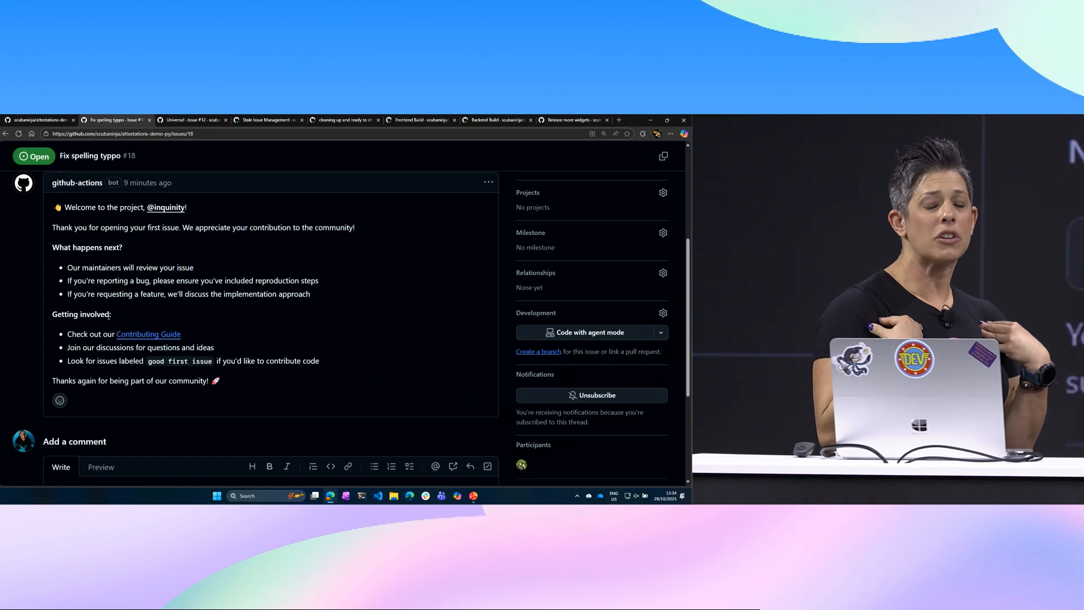
{"action": "scroll", "scroll_direction": "down", "scroll_amount": 3}
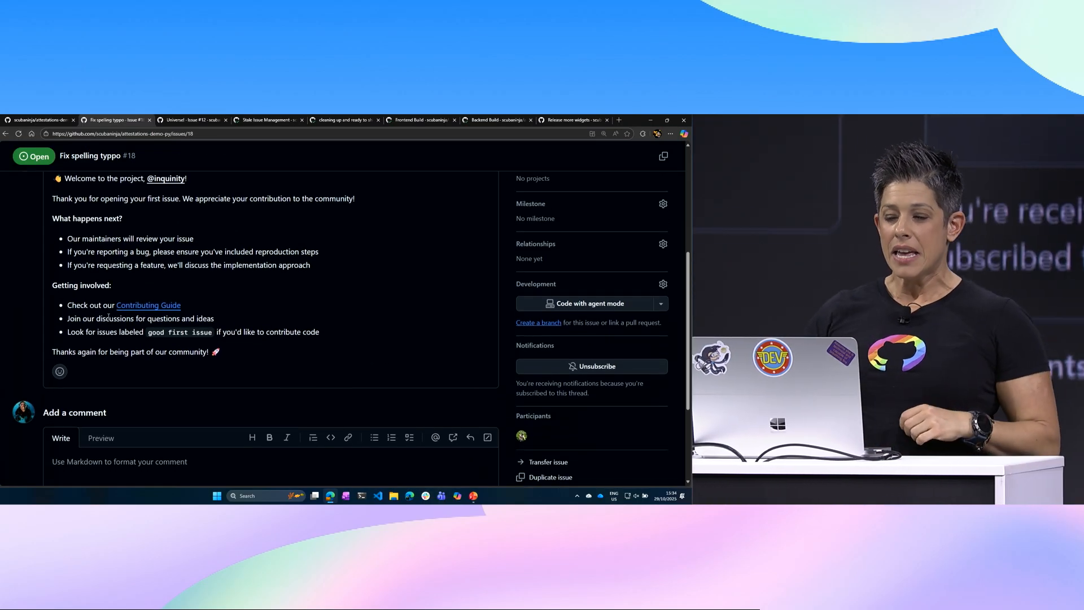